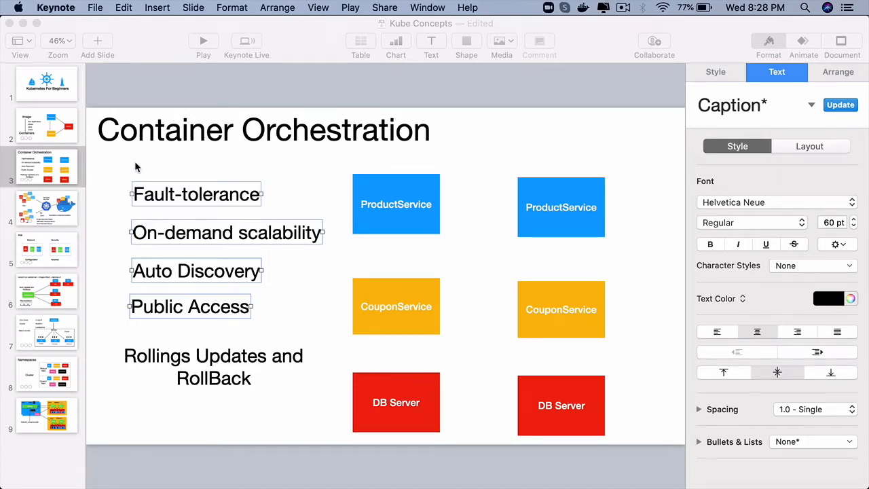
Step: Deselect the bullet text boxes, then jump via the POD slide to the Namespaces slide
click(245, 136)
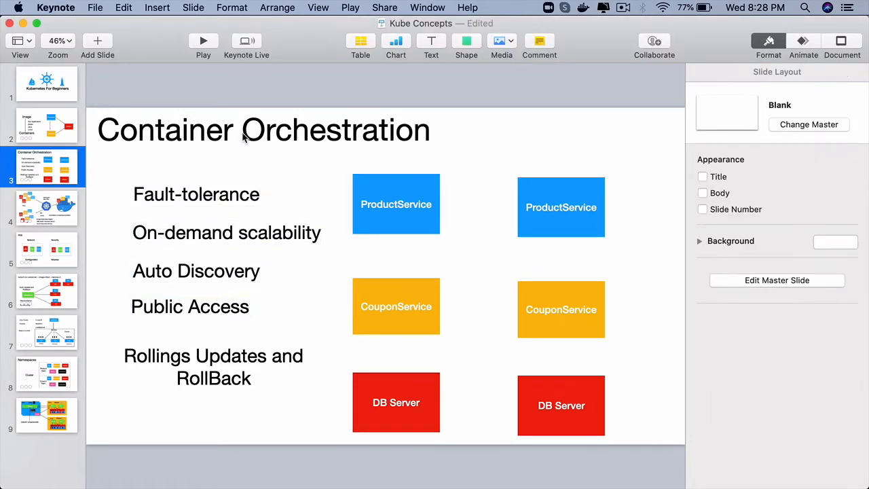
click(263, 129)
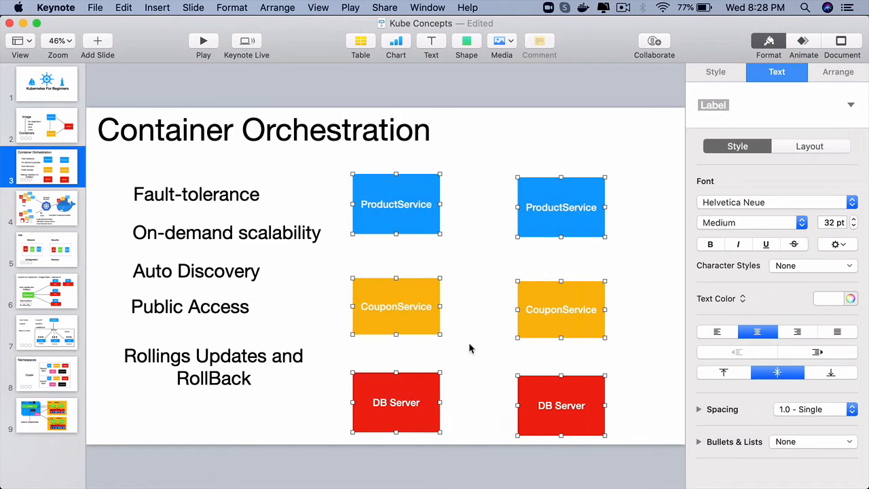
mouse_move(64, 255)
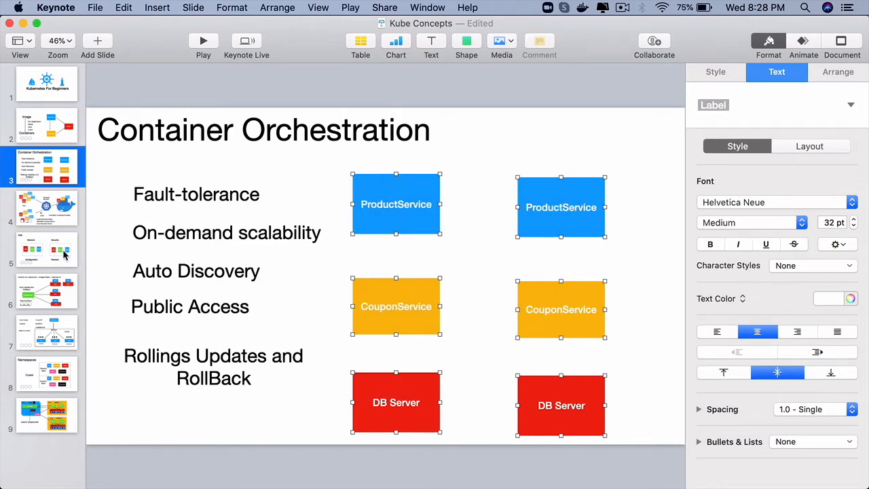
click(46, 249)
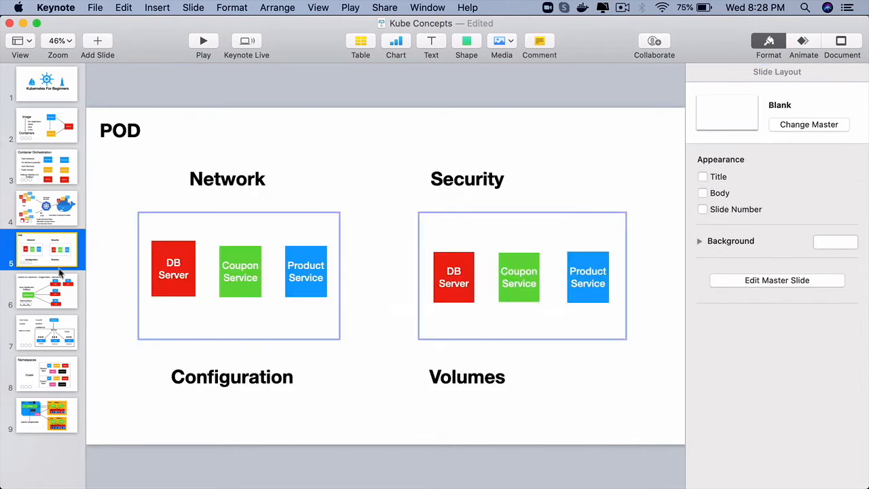
click(46, 373)
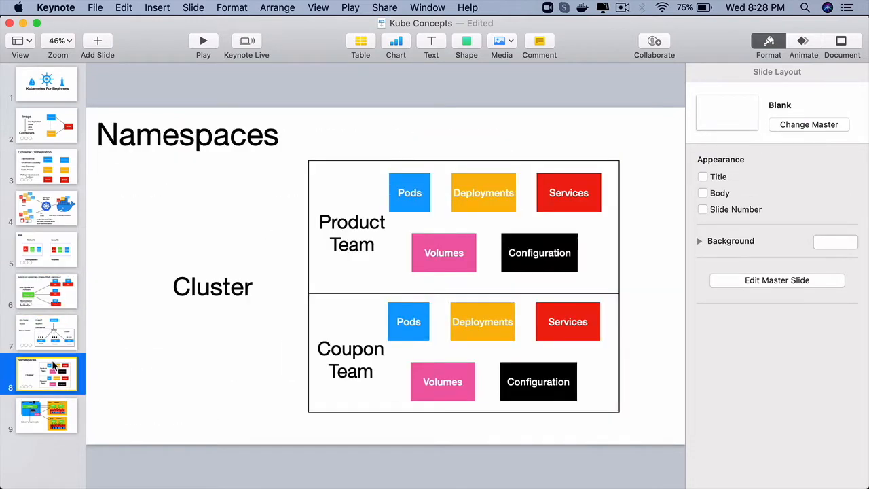
mouse_move(52, 408)
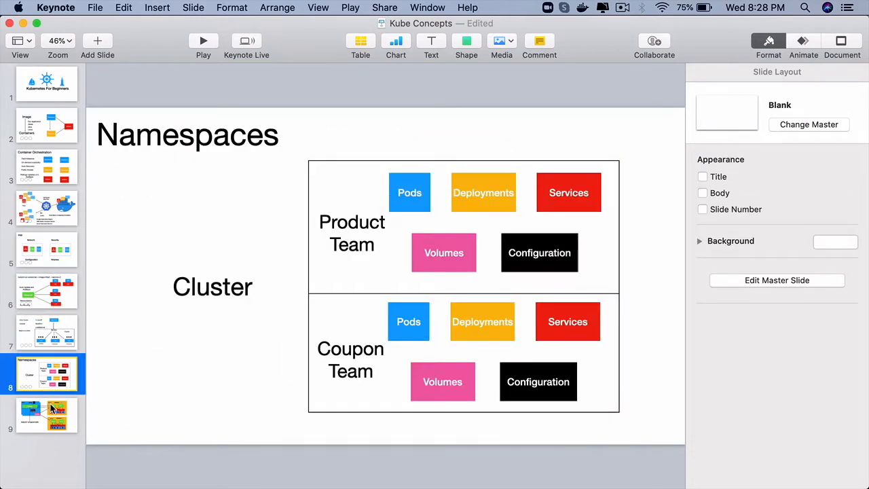
Step: View the Kubernetes architecture slide, revisit the Service and Deployment slides, then return
click(46, 415)
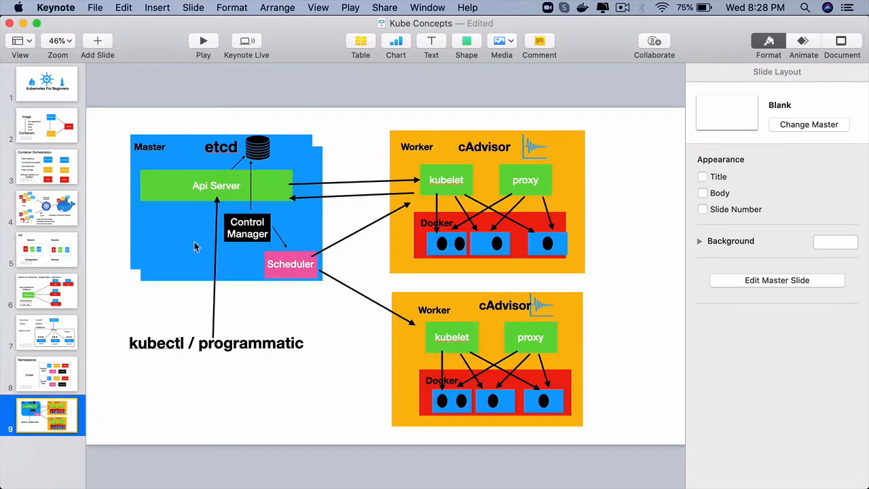
mouse_move(288, 332)
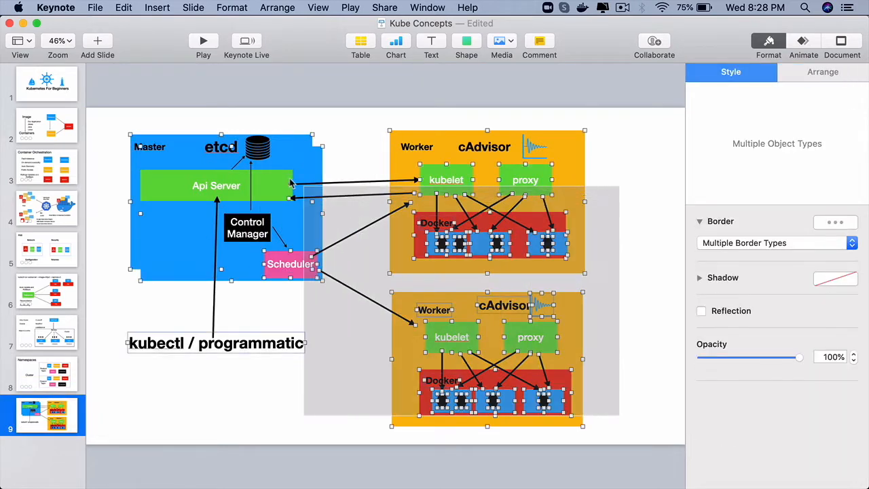
click(359, 125)
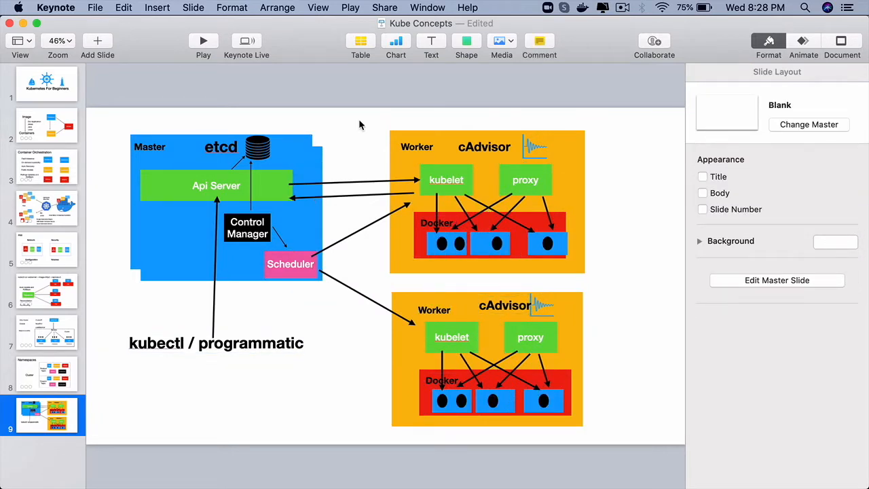
mouse_move(49, 363)
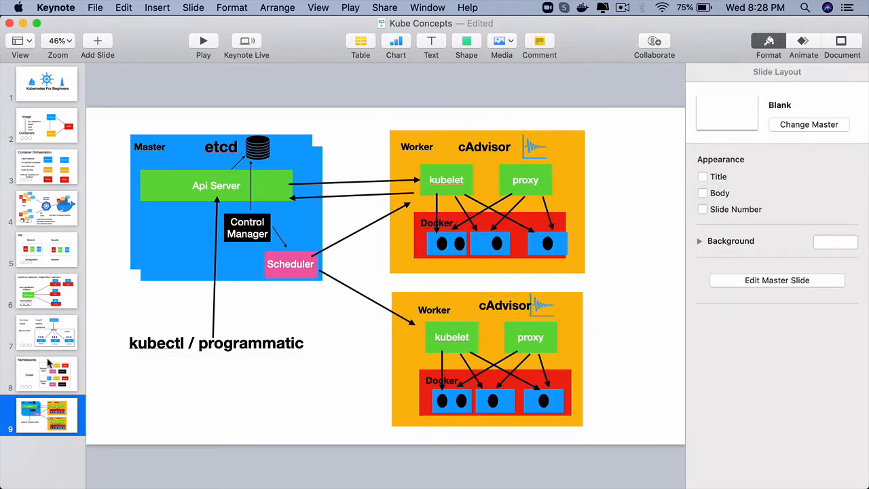
click(46, 332)
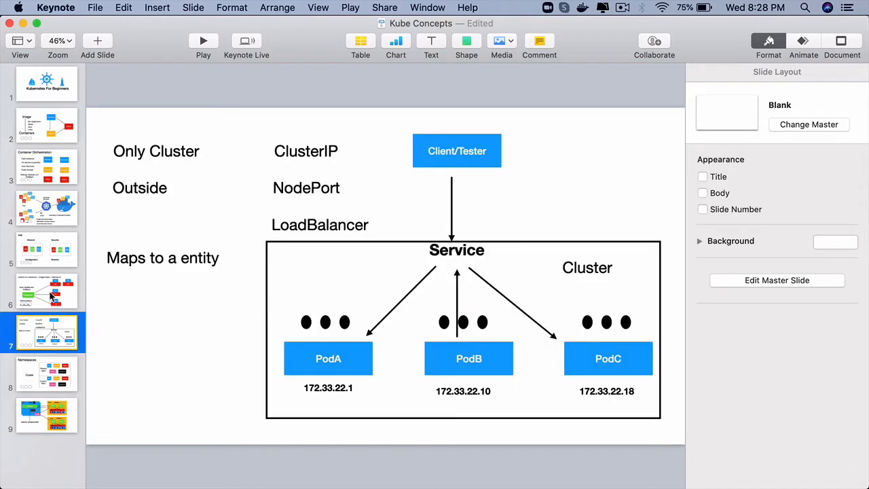
click(47, 290)
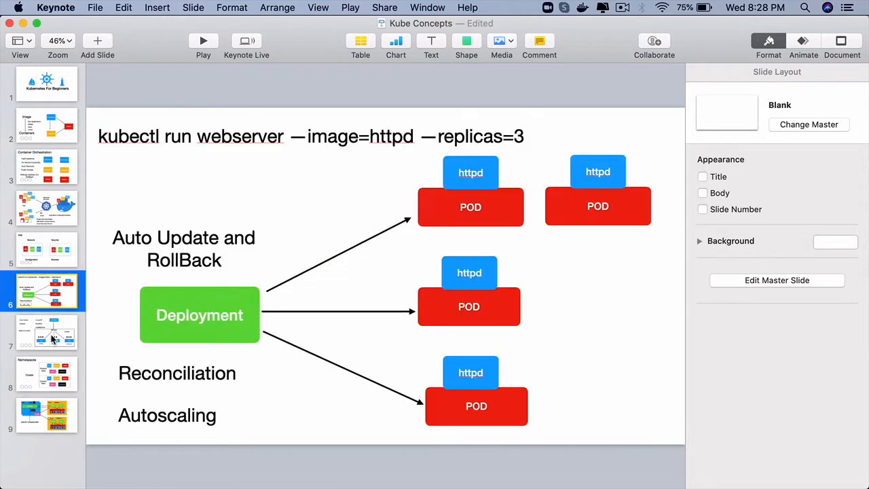
click(47, 208)
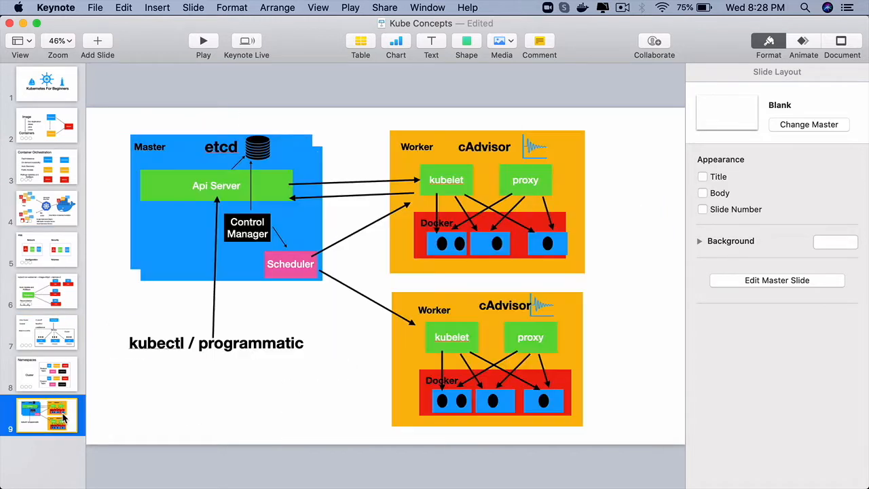
mouse_move(407, 312)
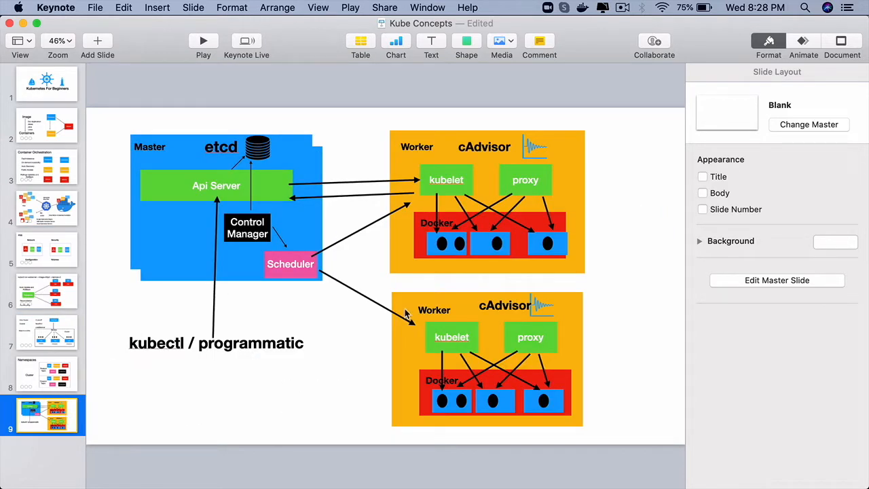
mouse_move(227, 97)
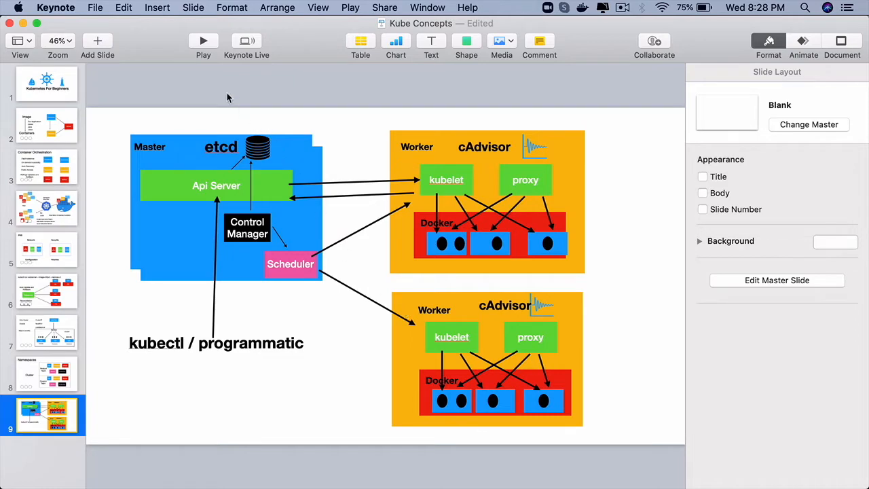
mouse_move(115, 119)
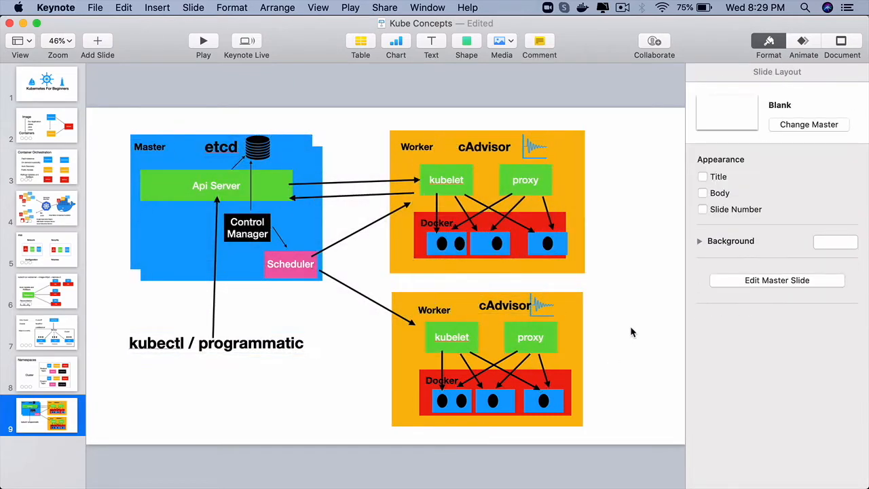
click(149, 146)
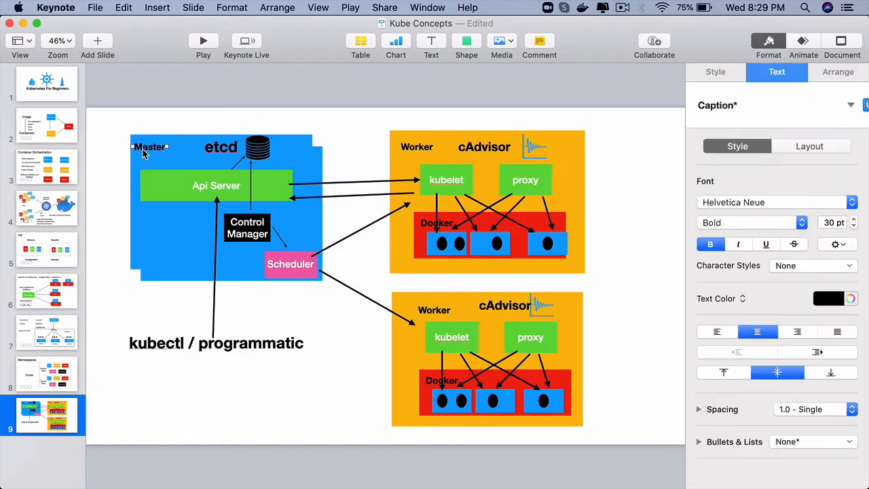
click(416, 146)
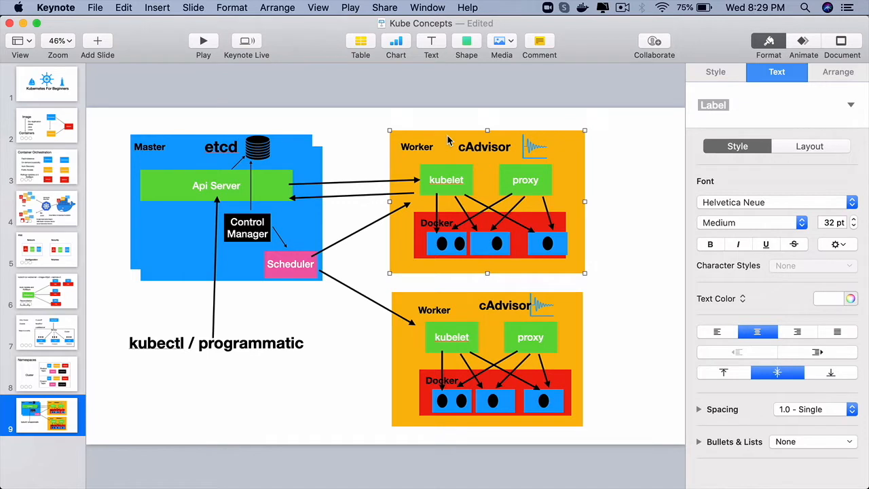
mouse_move(631, 304)
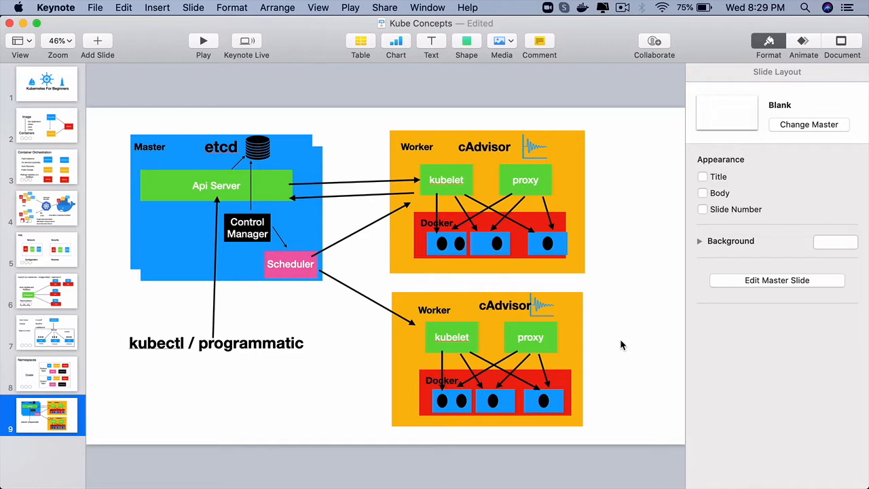
click(148, 147)
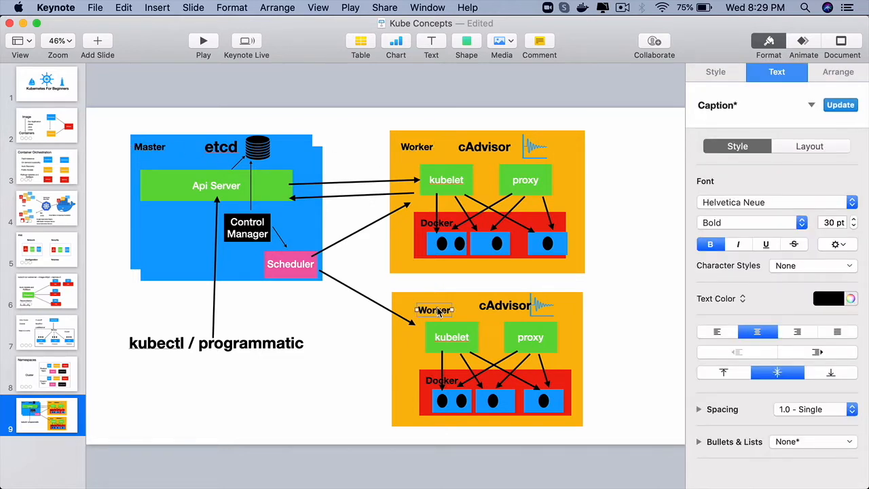
click(150, 147)
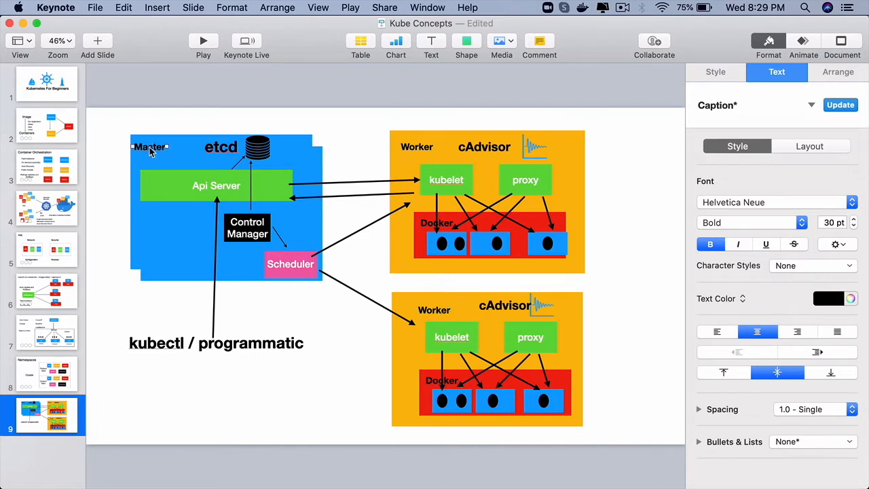
mouse_move(120, 121)
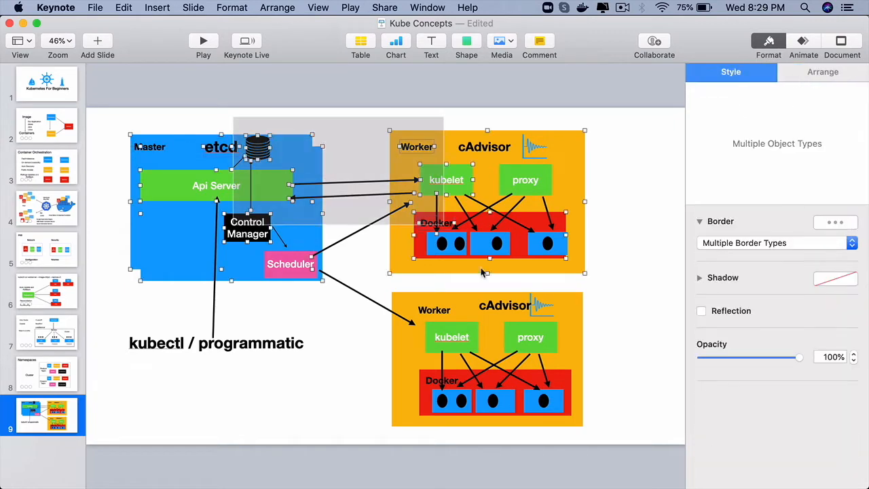
click(631, 312)
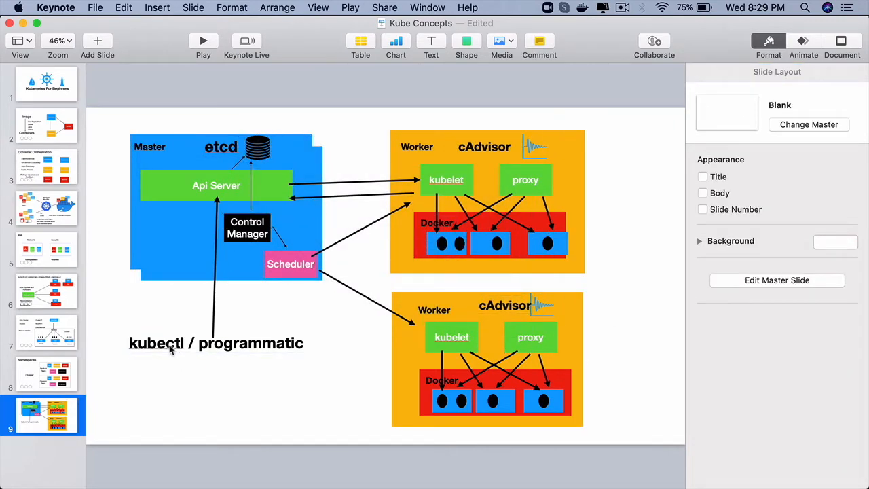
mouse_move(170, 371)
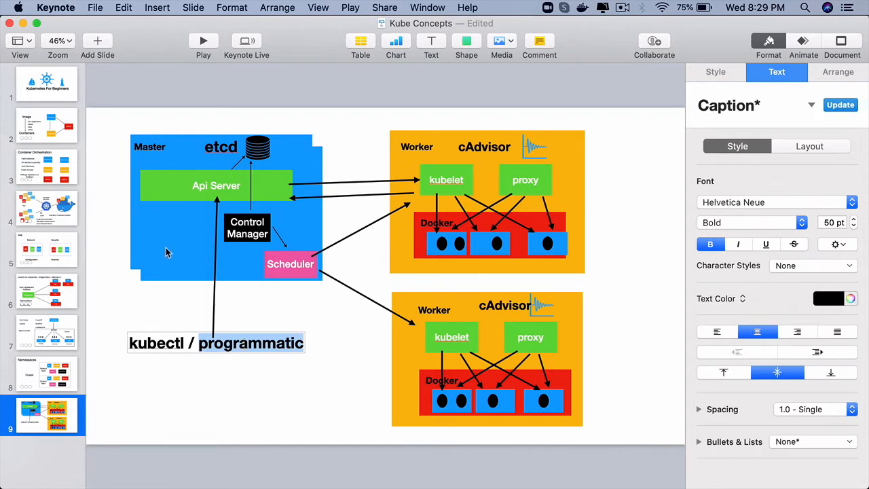
click(216, 186)
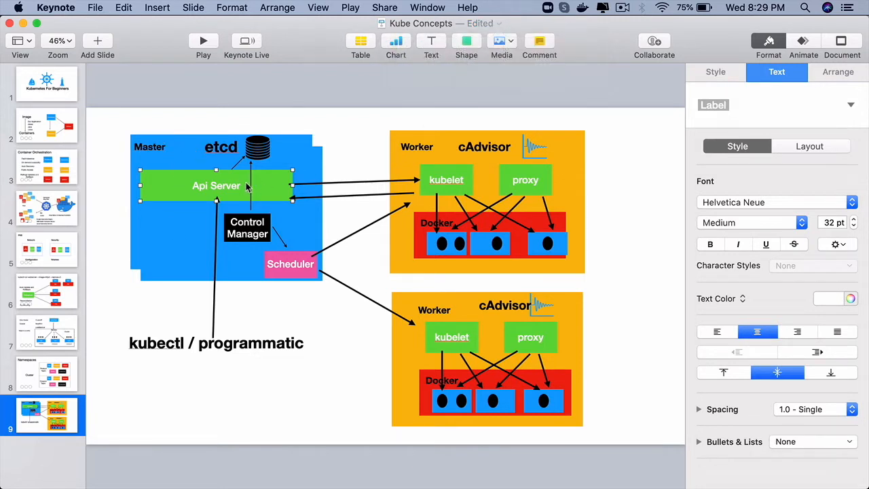
mouse_move(200, 191)
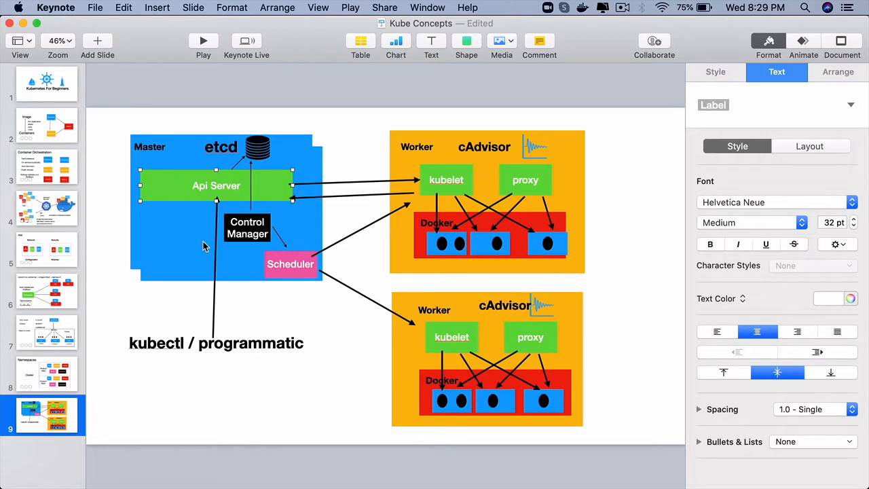
mouse_move(161, 348)
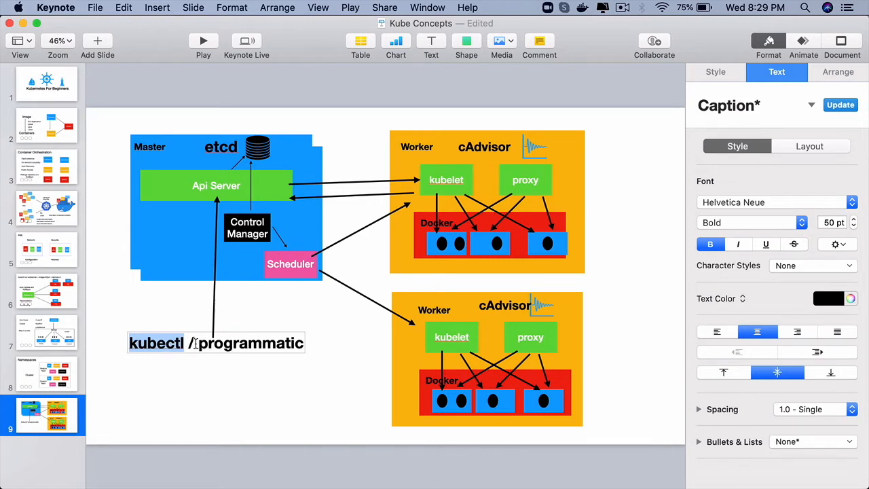
click(216, 185)
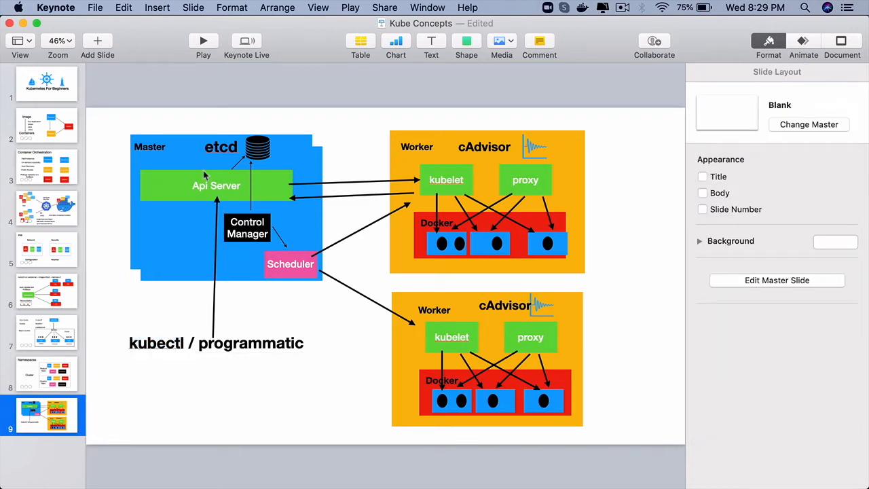
mouse_move(319, 142)
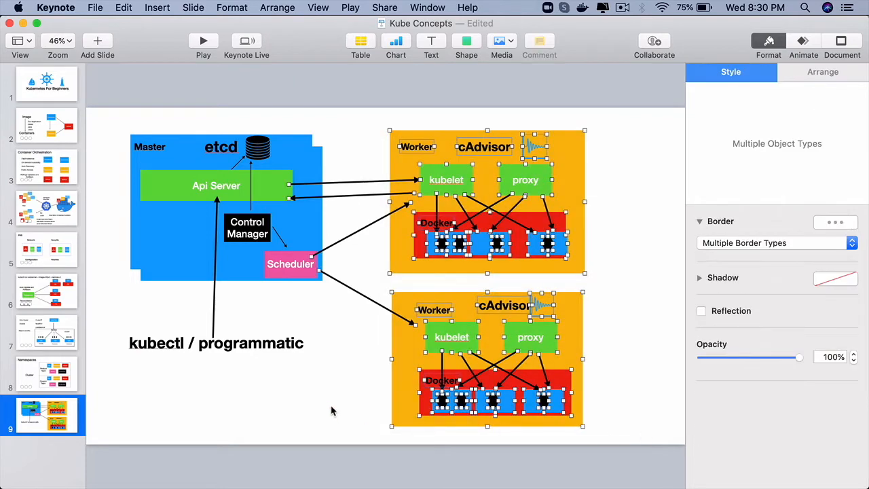
click(326, 398)
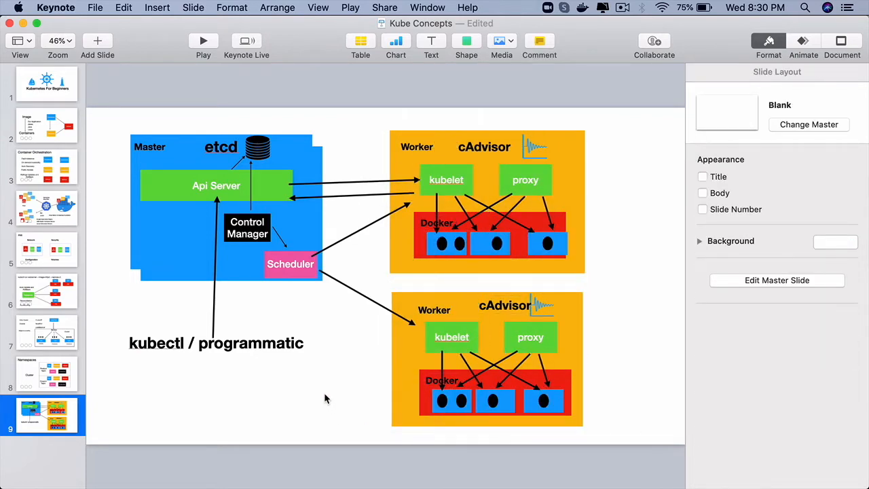
mouse_move(235, 188)
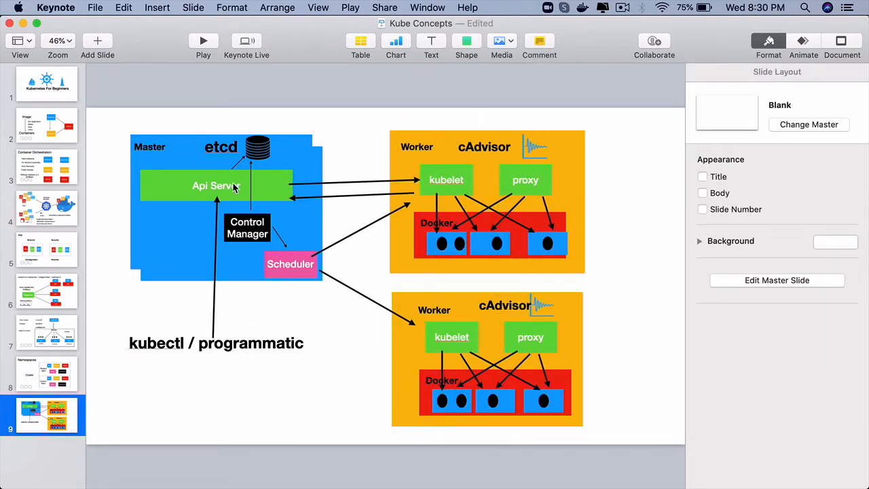
click(215, 185)
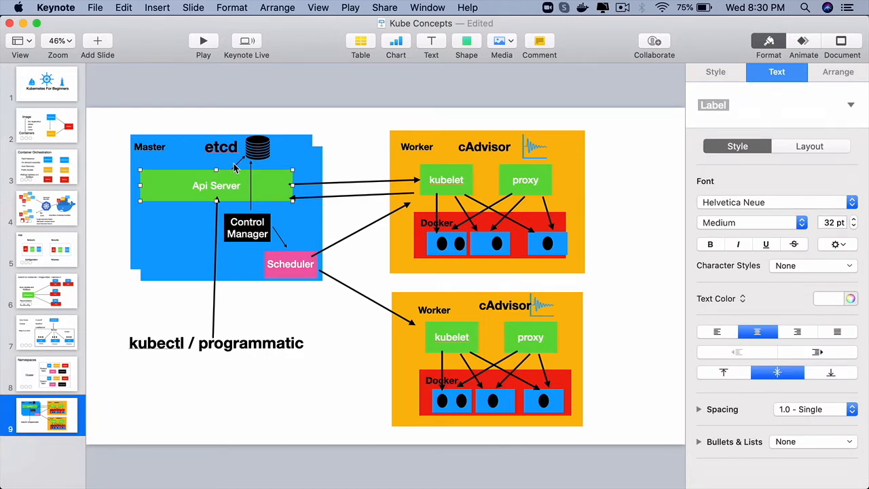
mouse_move(260, 156)
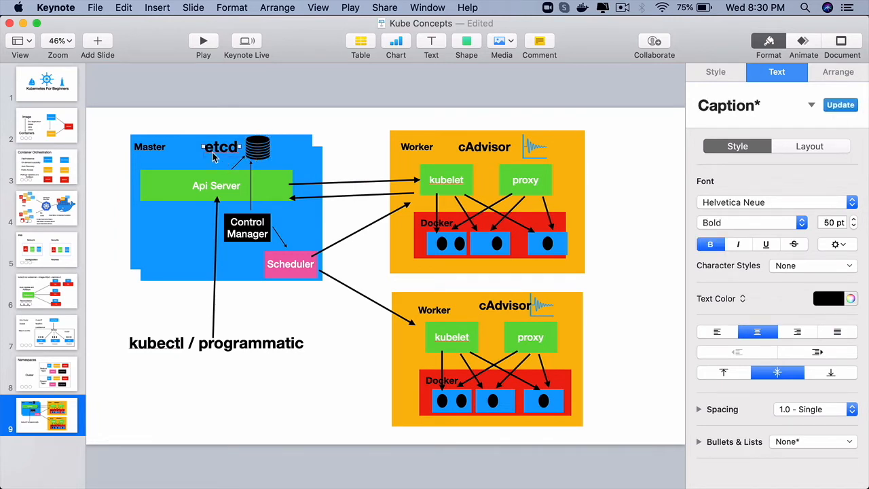
mouse_move(287, 163)
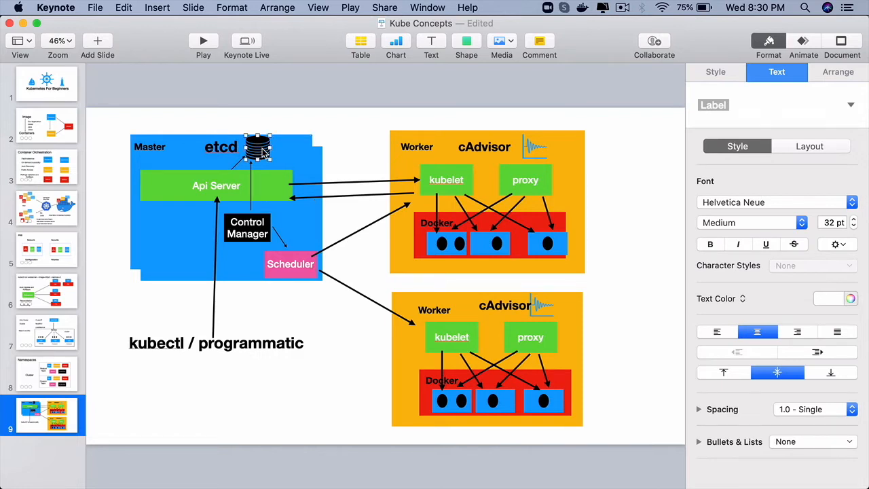
mouse_move(283, 154)
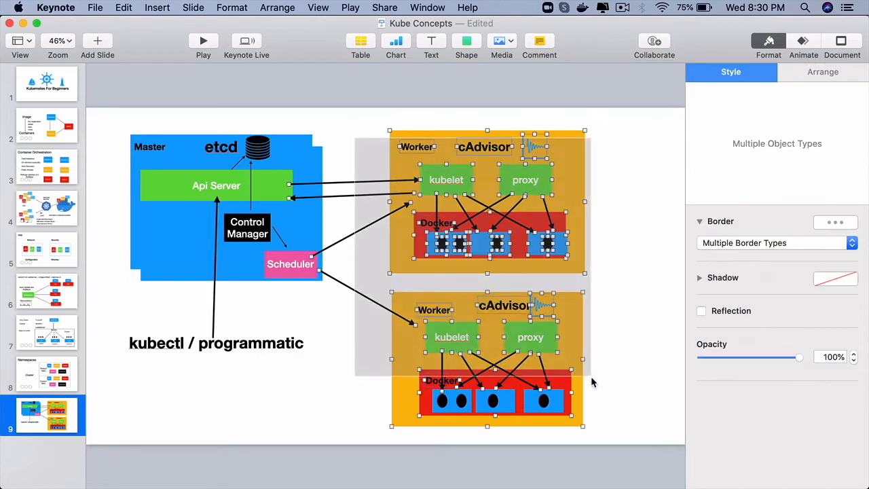
click(367, 133)
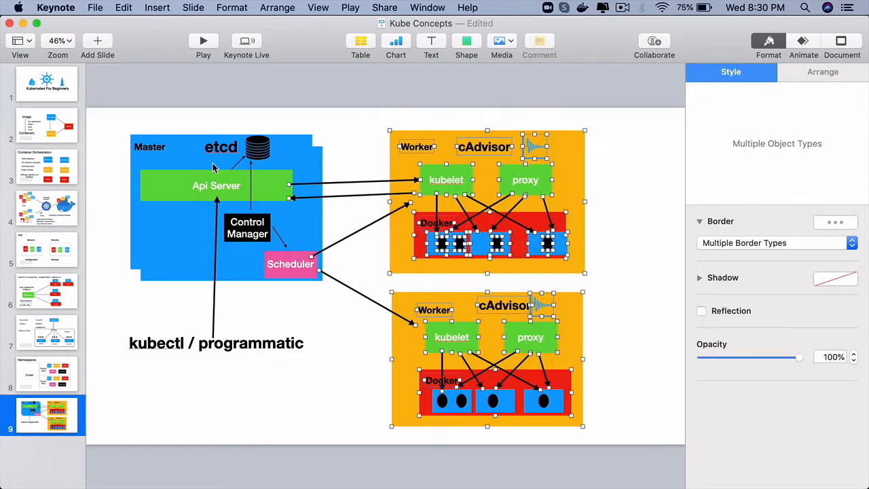
click(364, 139)
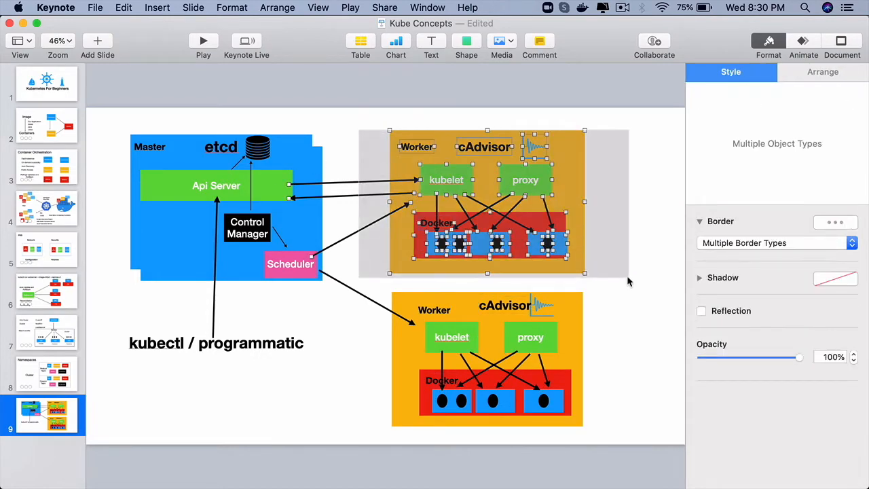
click(346, 217)
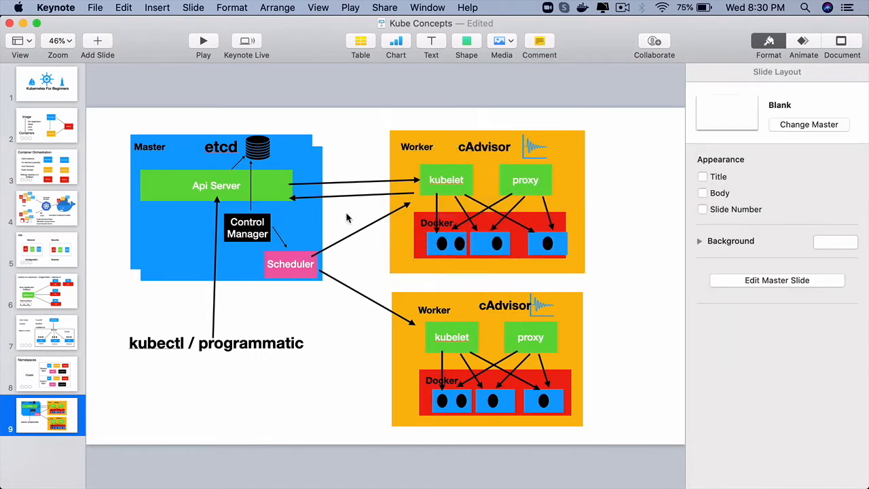
mouse_move(302, 148)
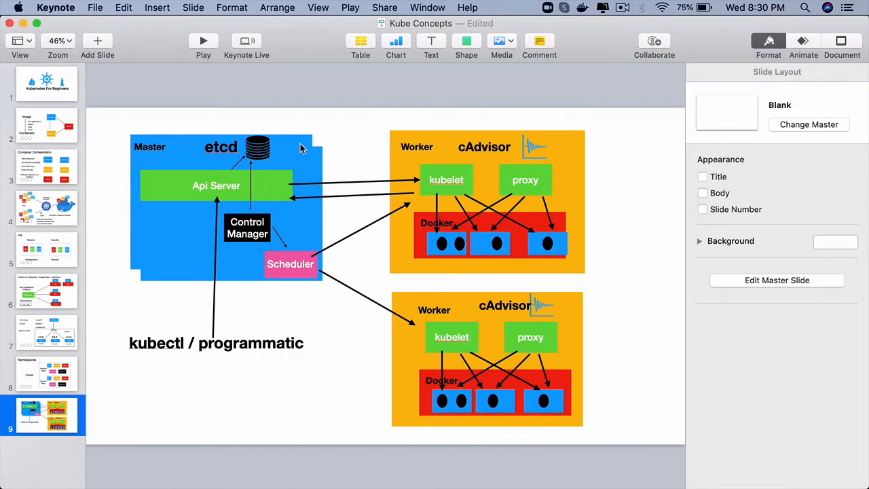
mouse_move(269, 153)
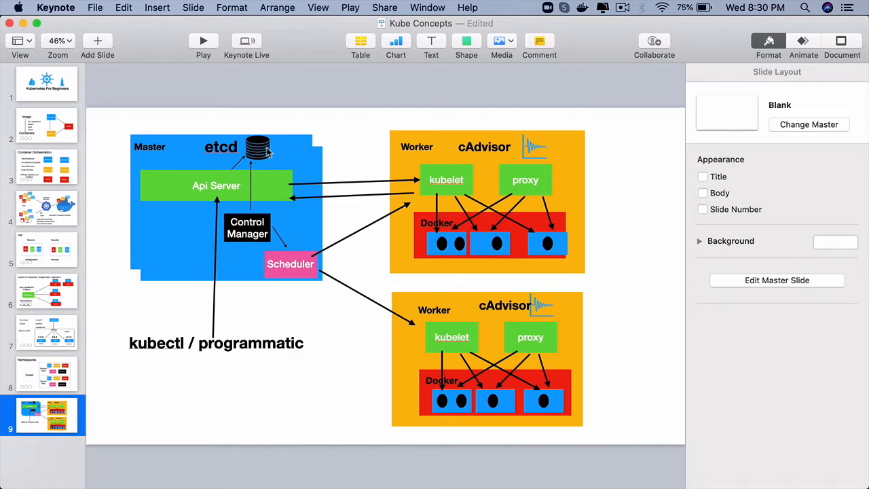
click(258, 148)
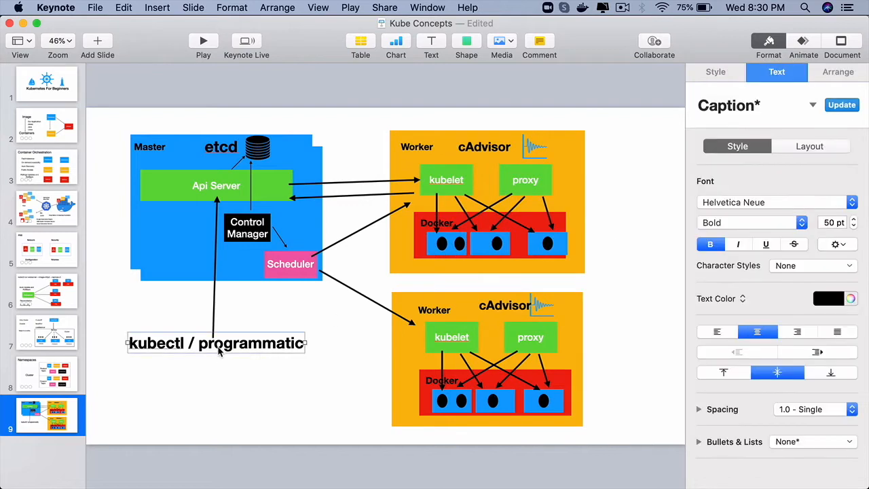
mouse_move(365, 145)
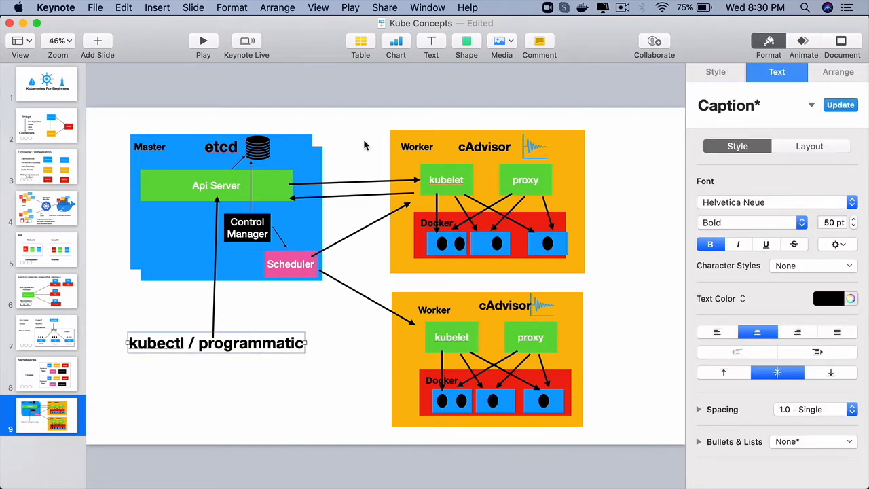
mouse_move(361, 148)
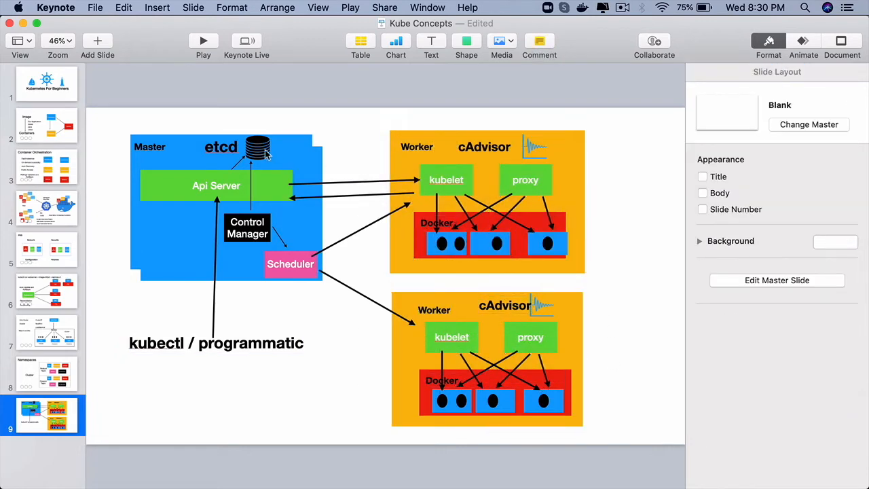
mouse_move(361, 135)
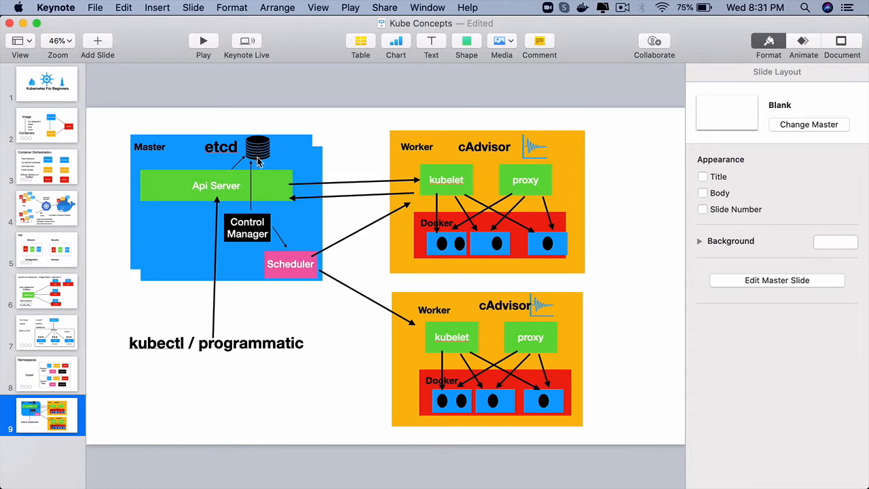
mouse_move(636, 371)
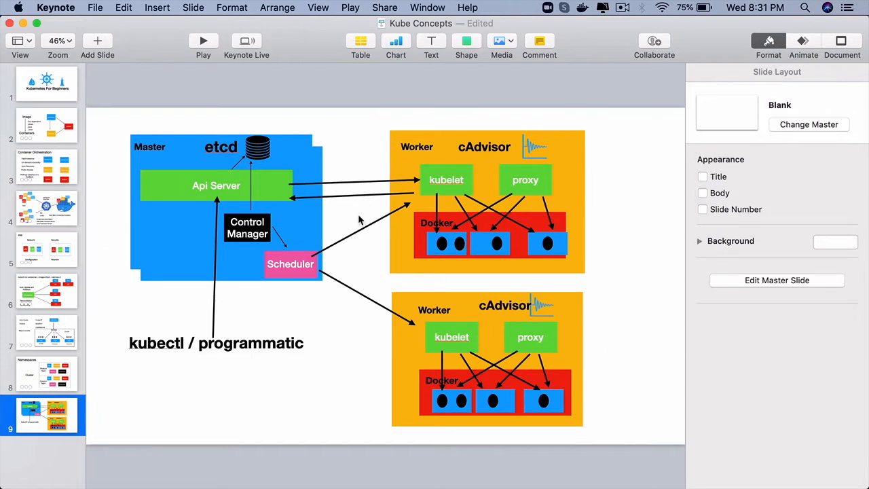
click(257, 148)
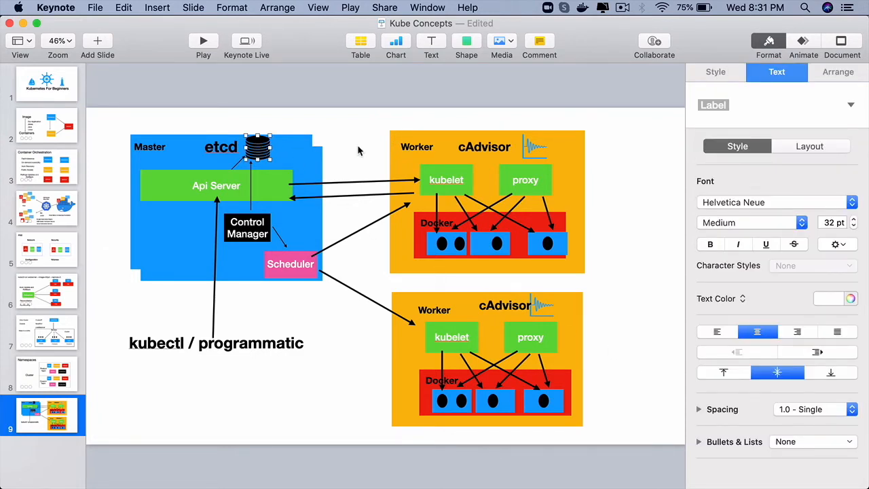
click(247, 227)
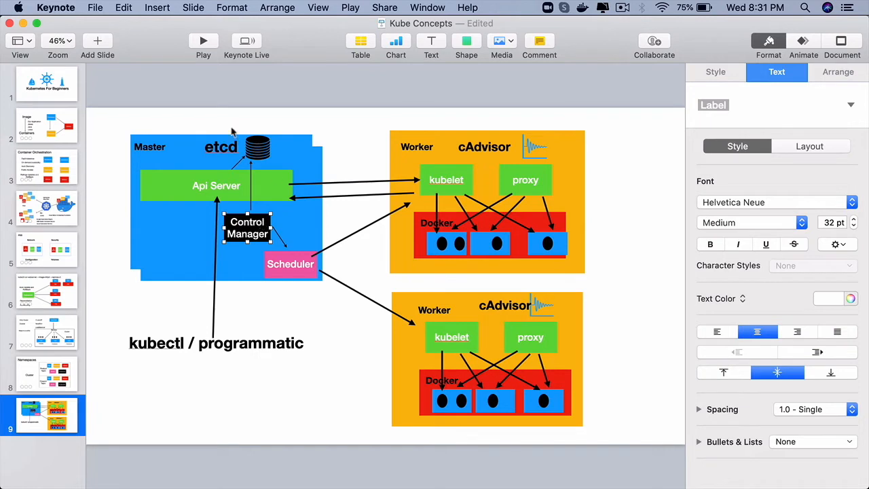
mouse_move(278, 235)
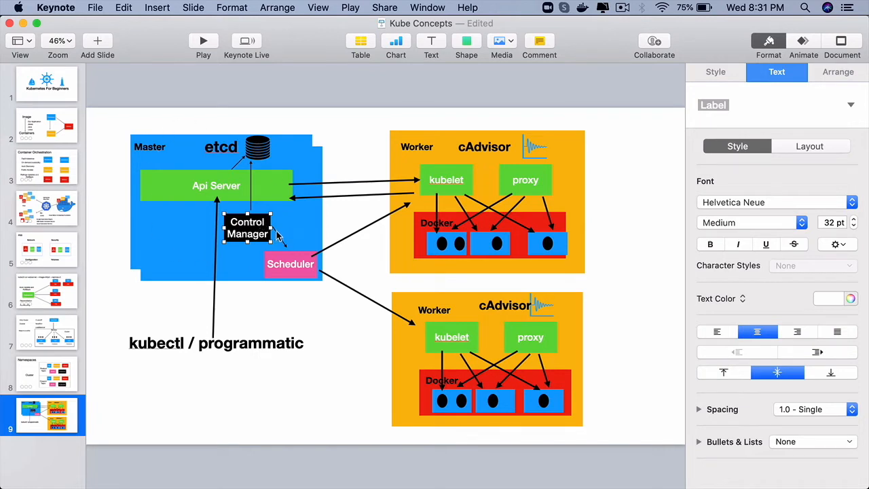
mouse_move(263, 216)
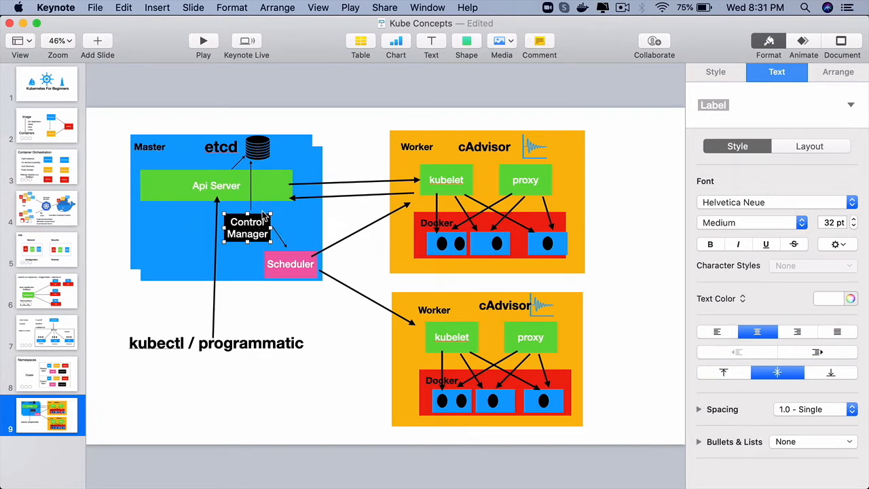
mouse_move(278, 198)
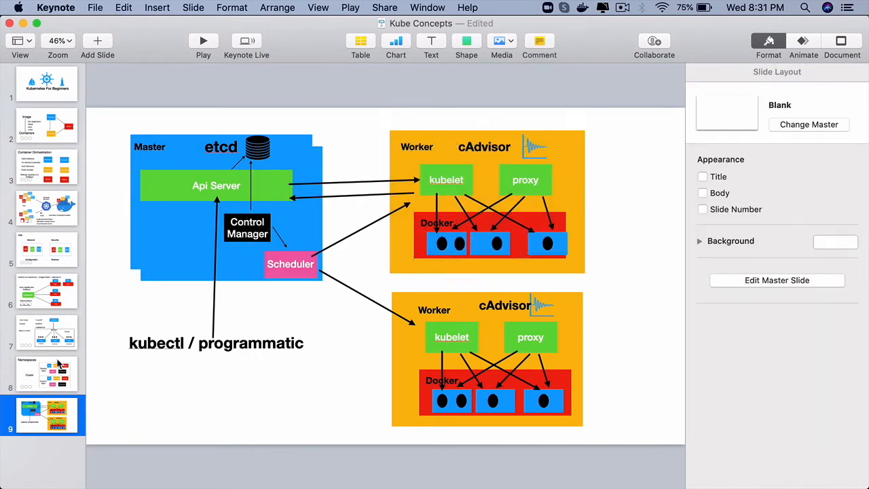
click(46, 332)
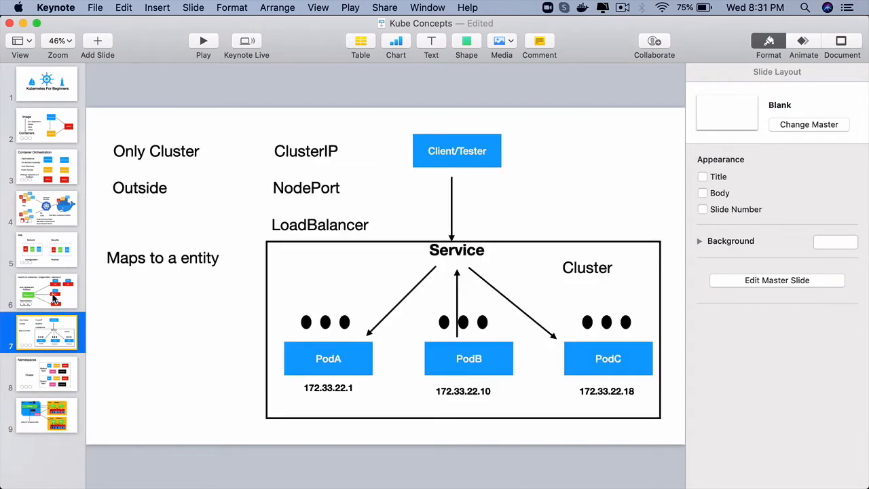
click(46, 249)
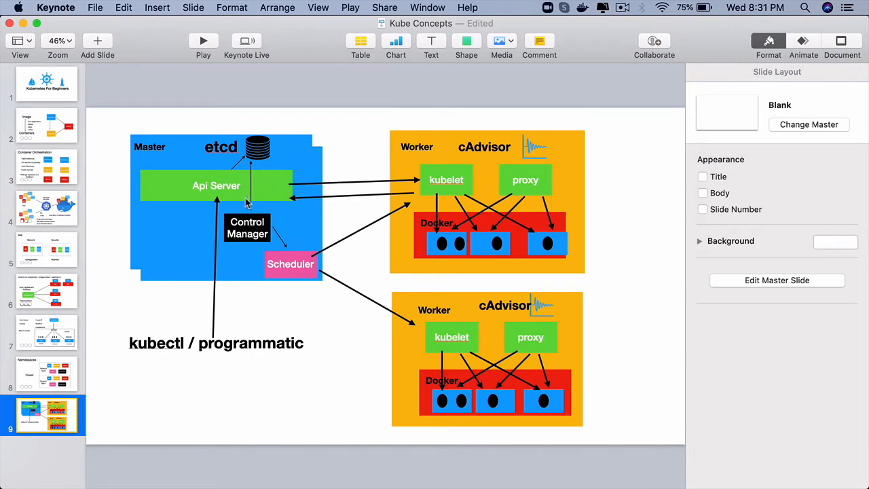
mouse_move(249, 214)
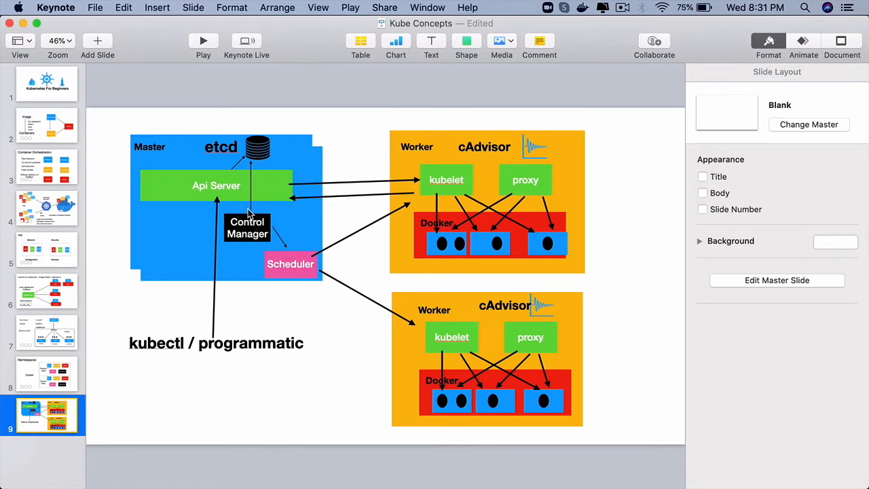
click(257, 148)
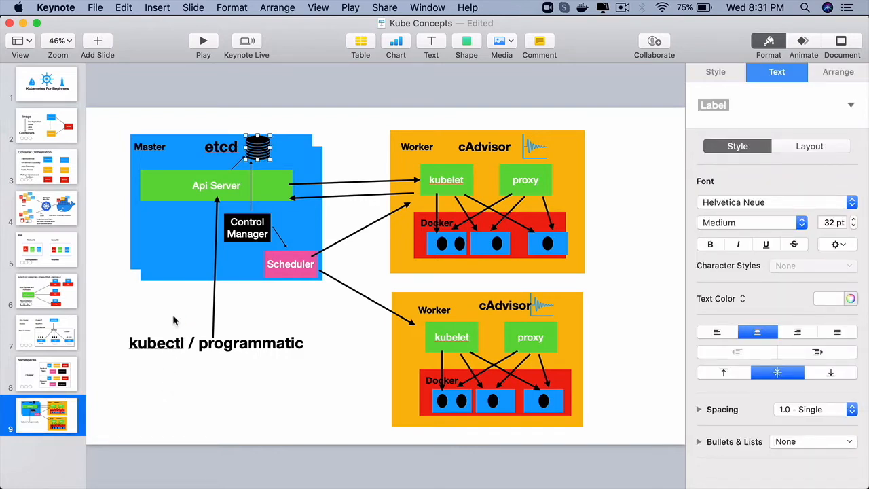
click(247, 227)
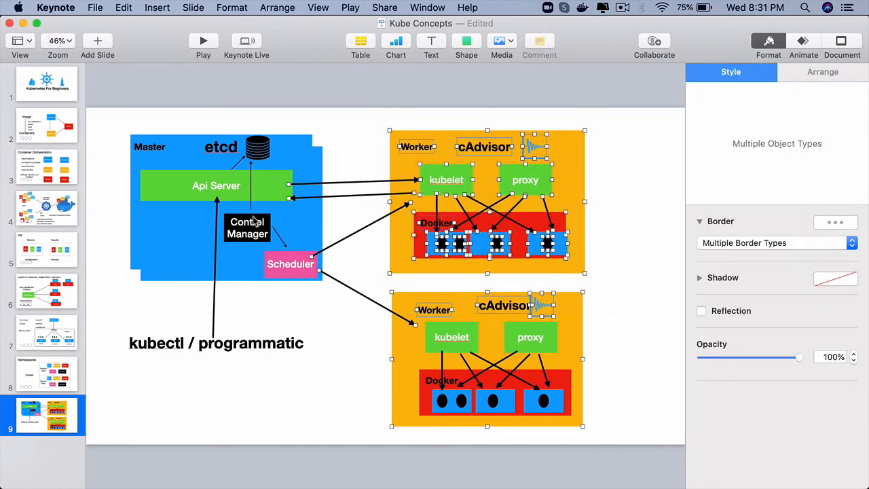
click(257, 148)
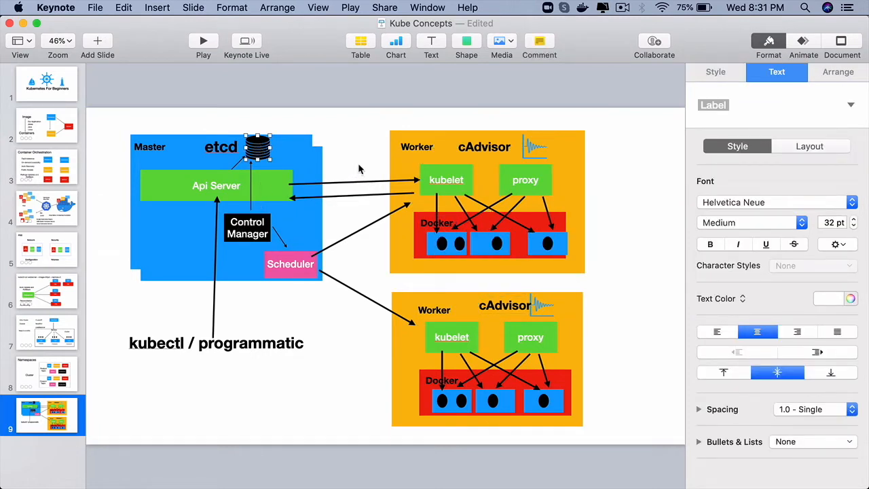
mouse_move(367, 148)
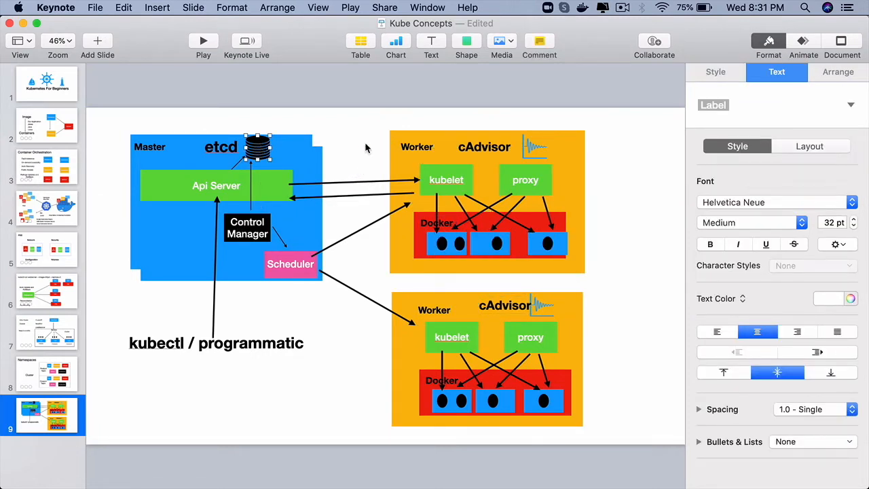
click(290, 264)
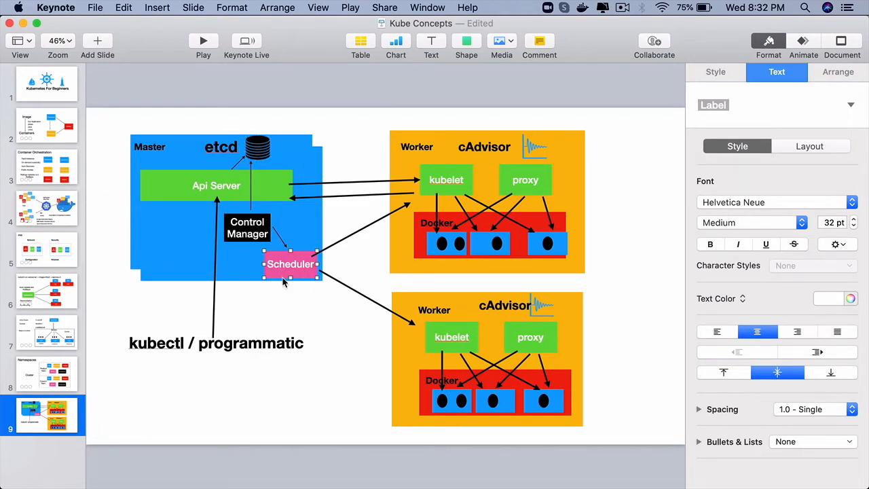
click(373, 123)
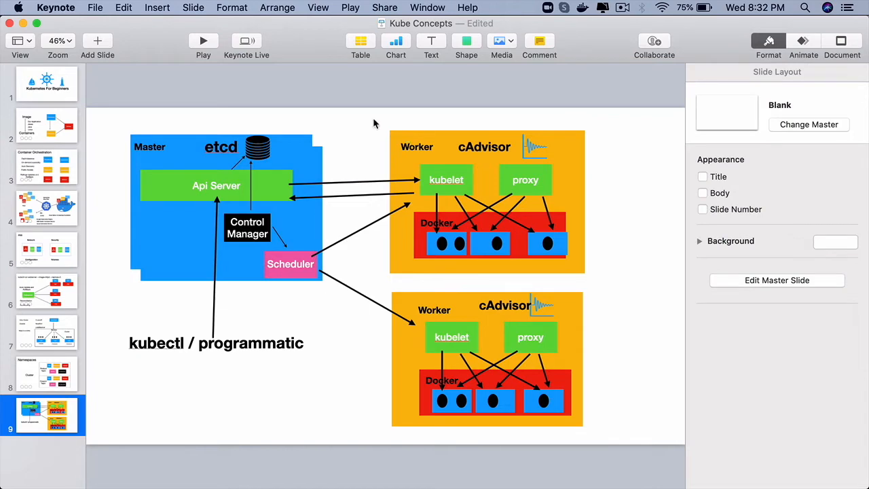
mouse_move(626, 426)
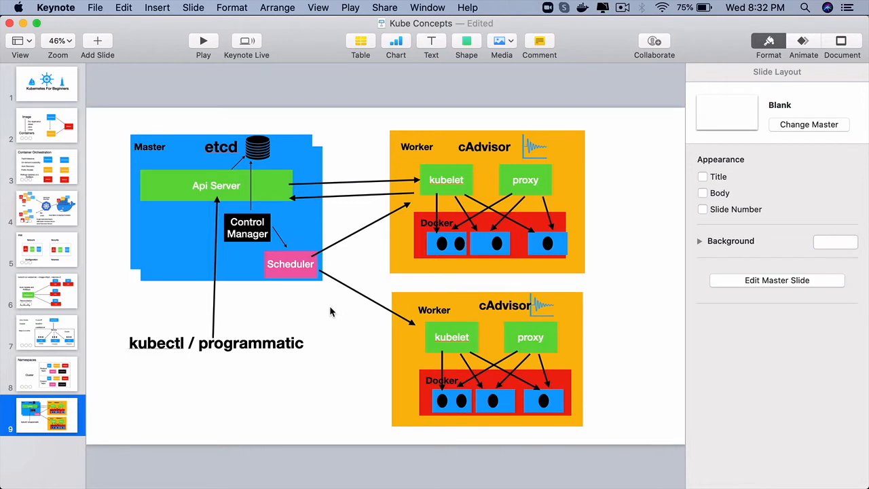
mouse_move(372, 258)
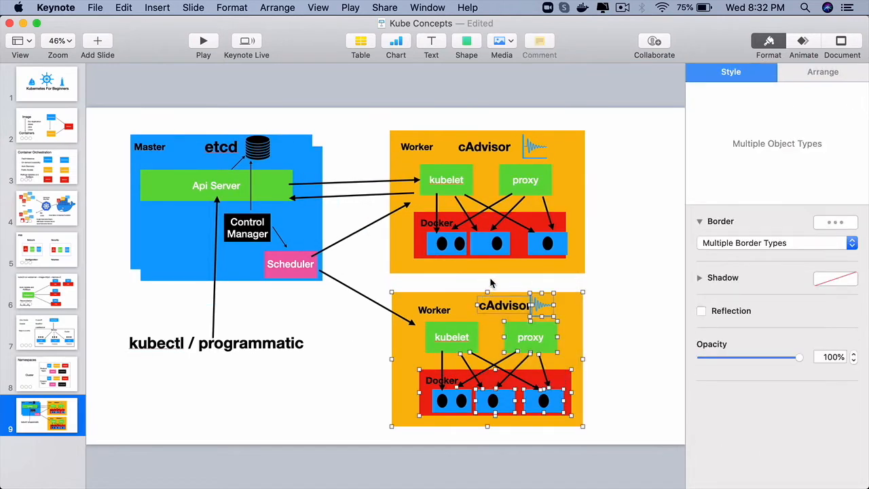
click(603, 281)
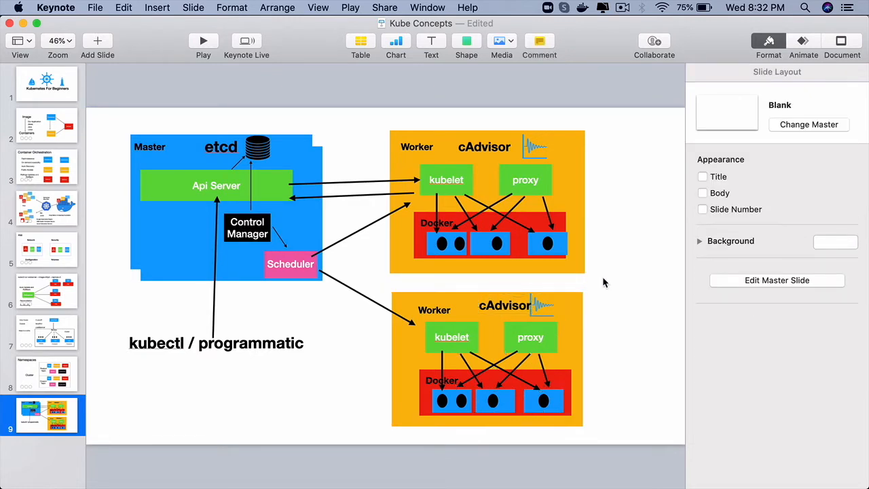
mouse_move(163, 160)
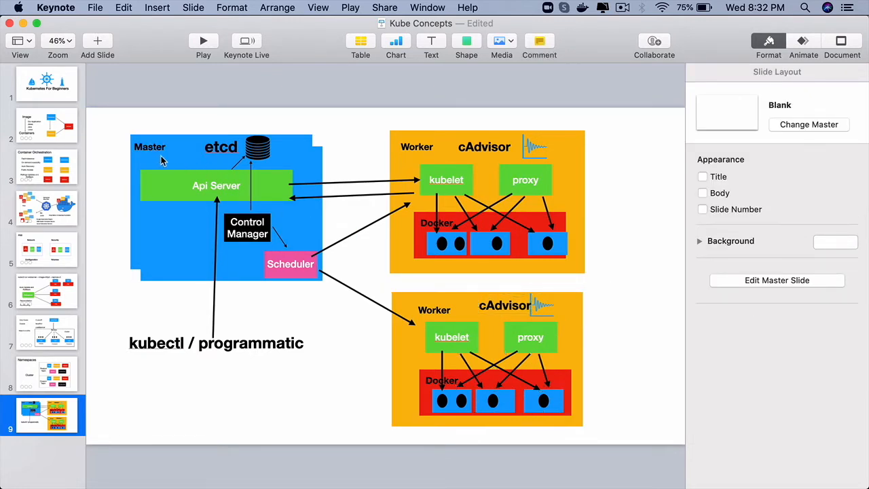
click(215, 185)
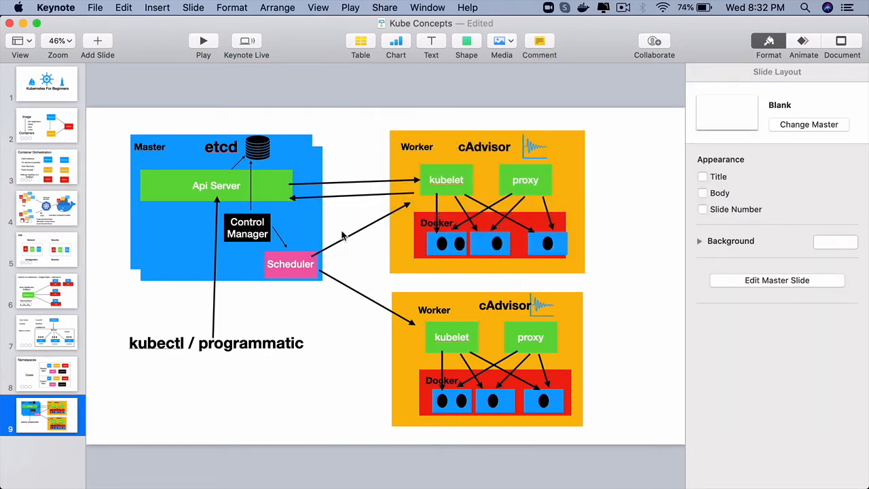
mouse_move(278, 262)
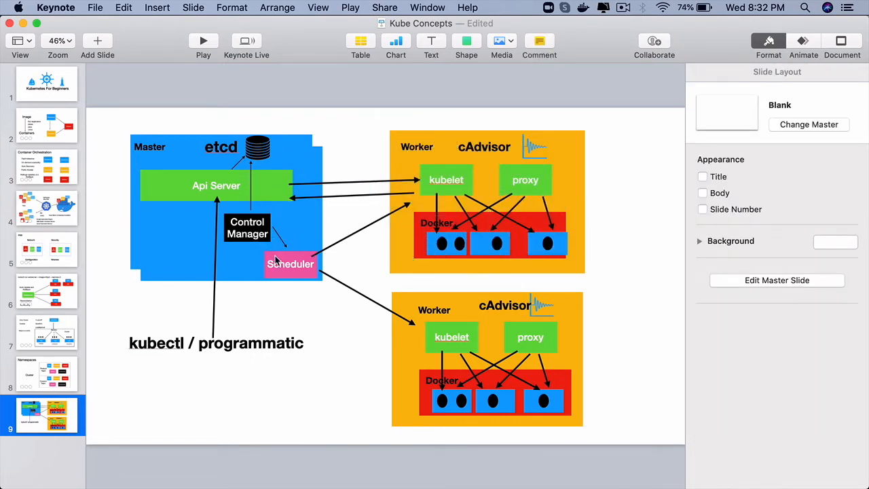
click(291, 264)
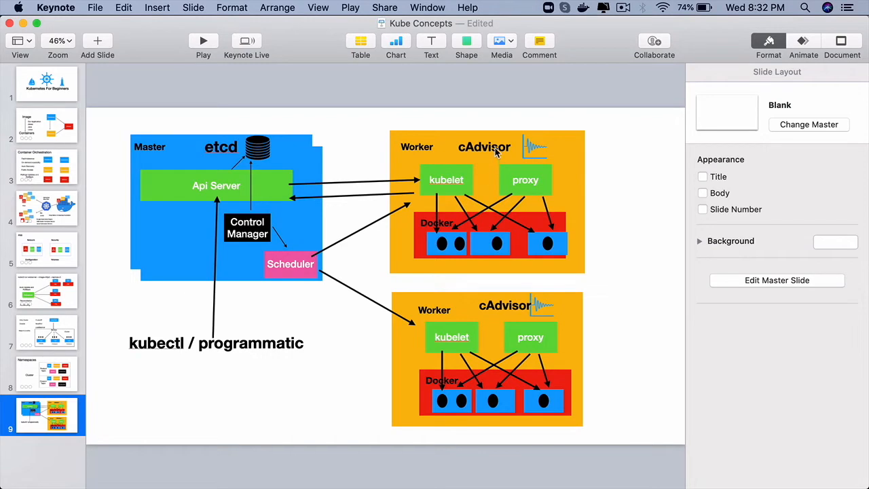
click(484, 146)
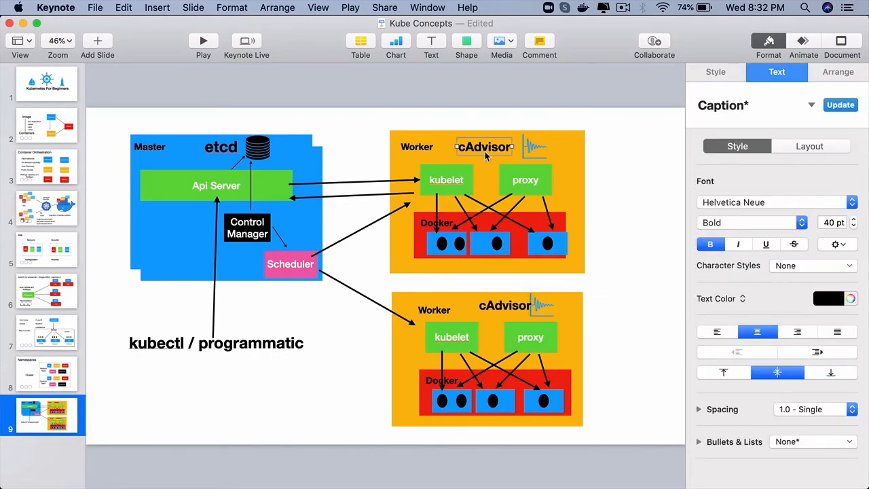
mouse_move(504, 148)
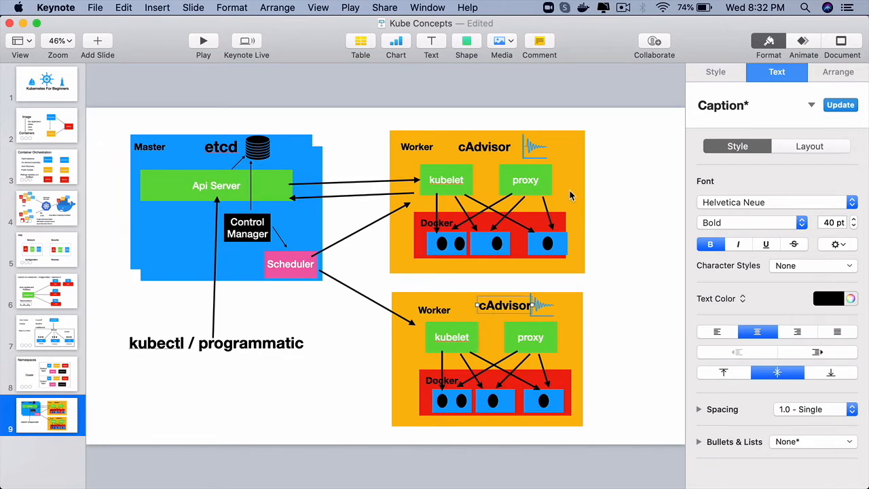
mouse_move(479, 154)
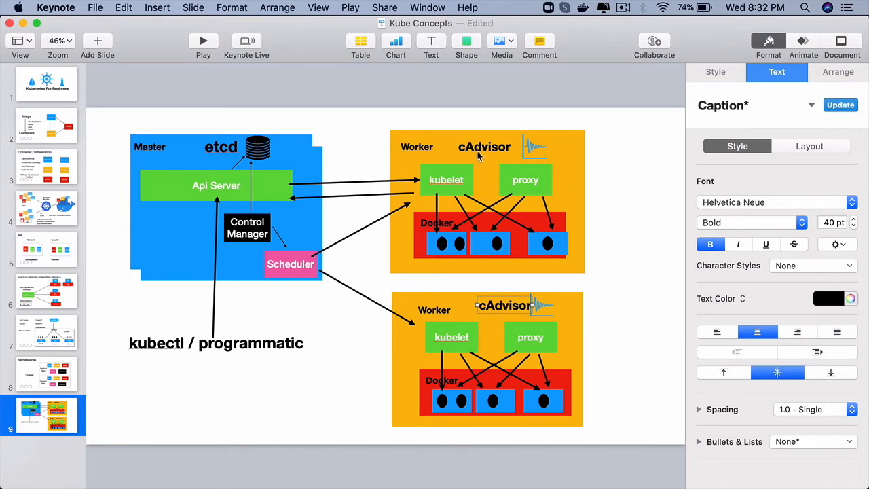
click(484, 146)
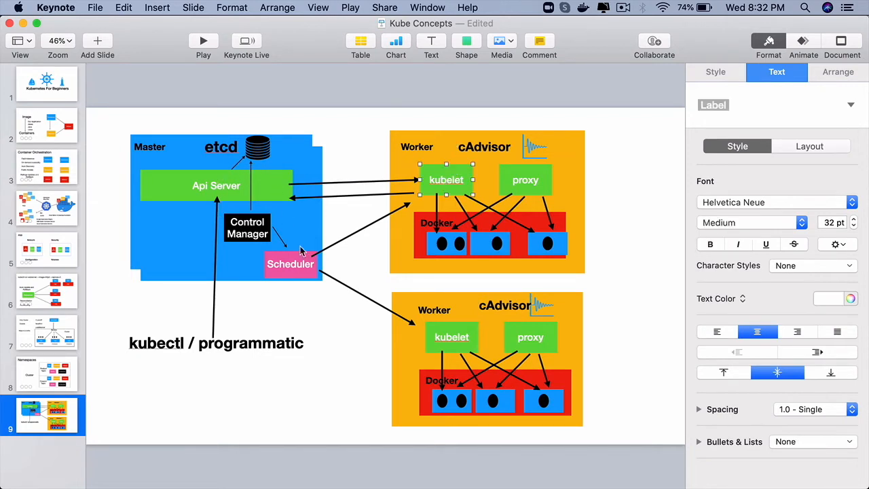
click(290, 264)
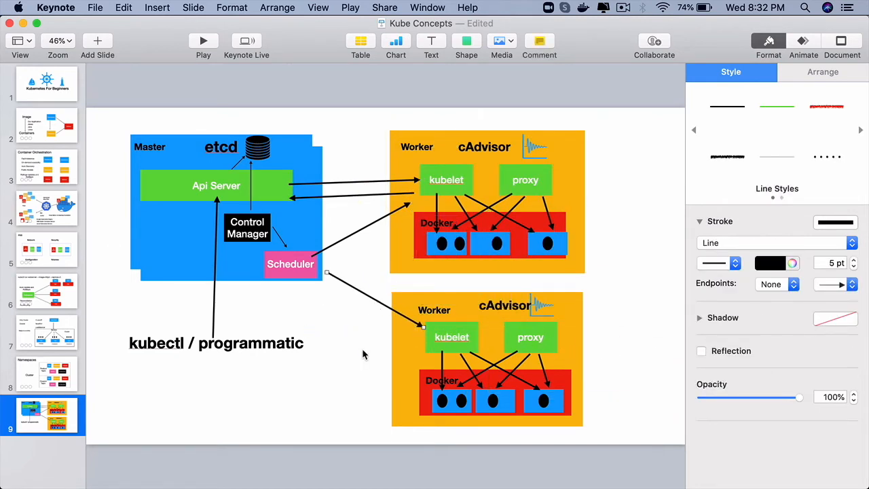
click(607, 252)
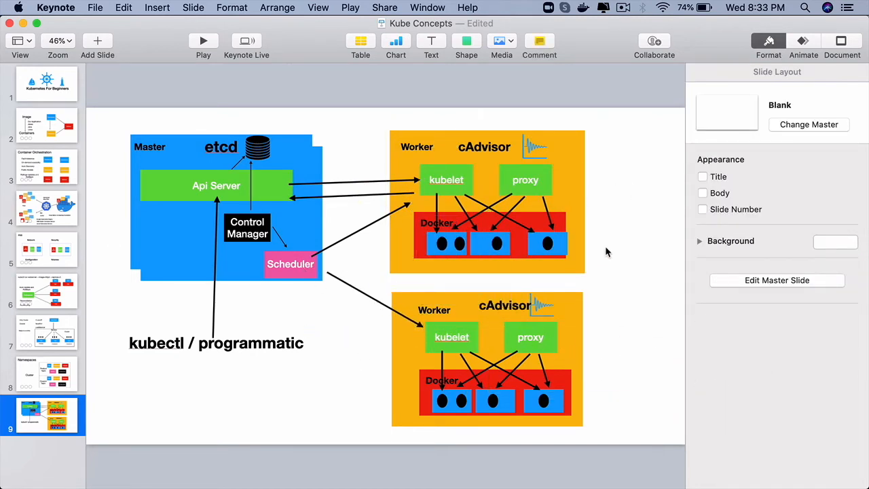
mouse_move(387, 219)
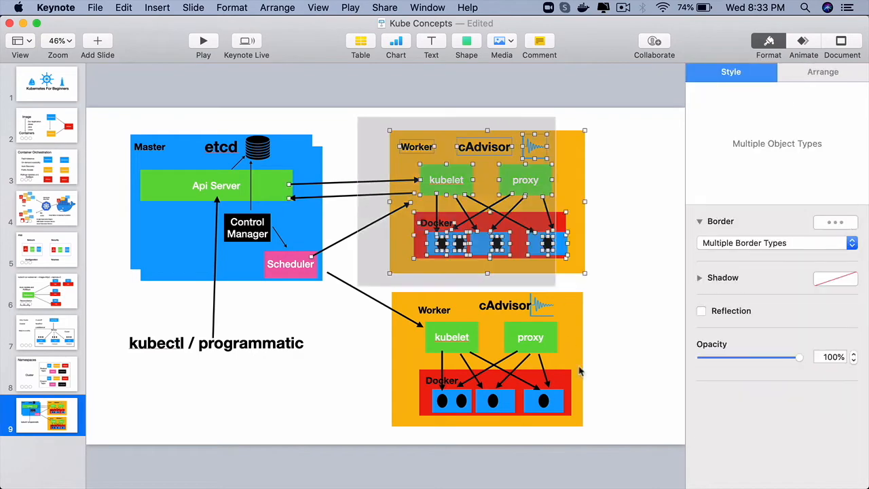
click(648, 253)
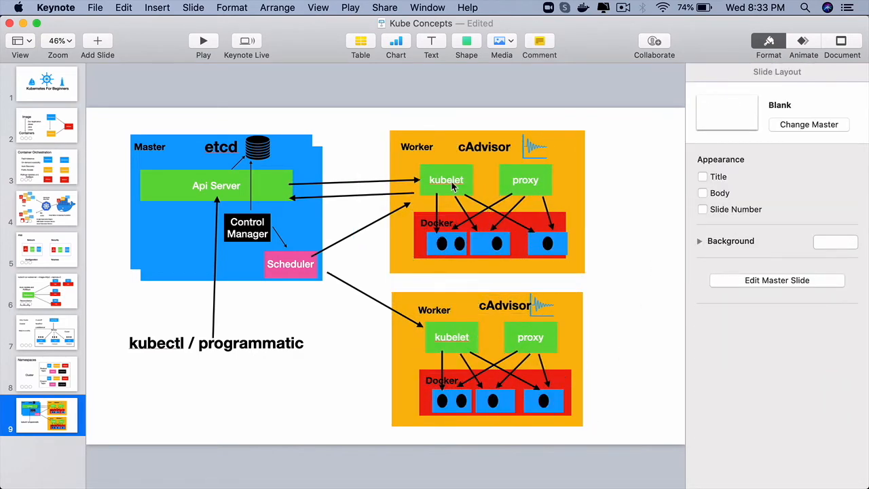
click(446, 180)
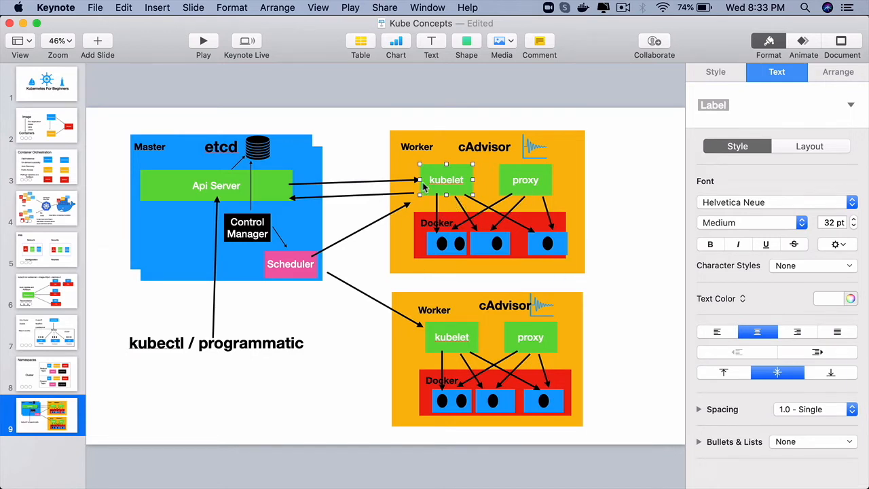
click(215, 185)
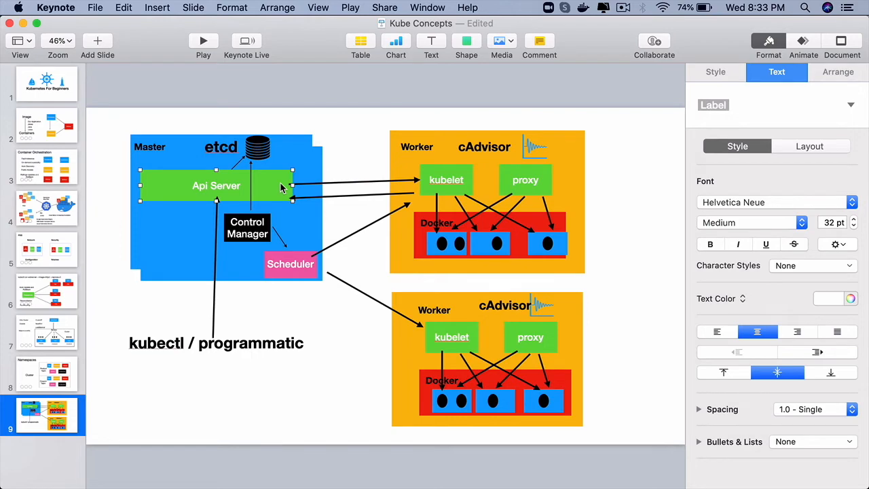
click(623, 268)
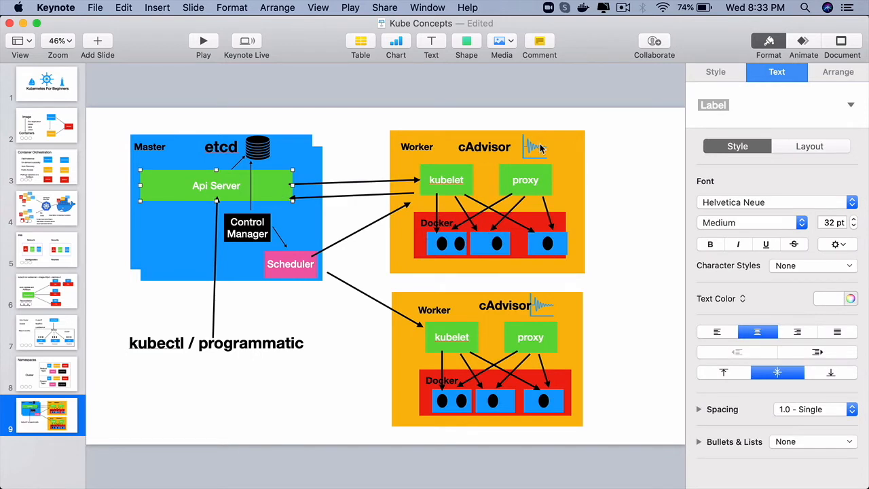
click(484, 146)
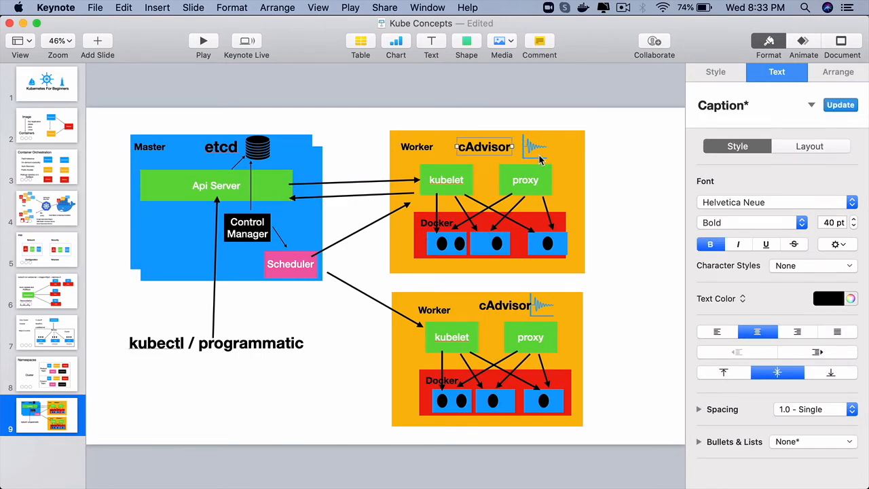
mouse_move(563, 151)
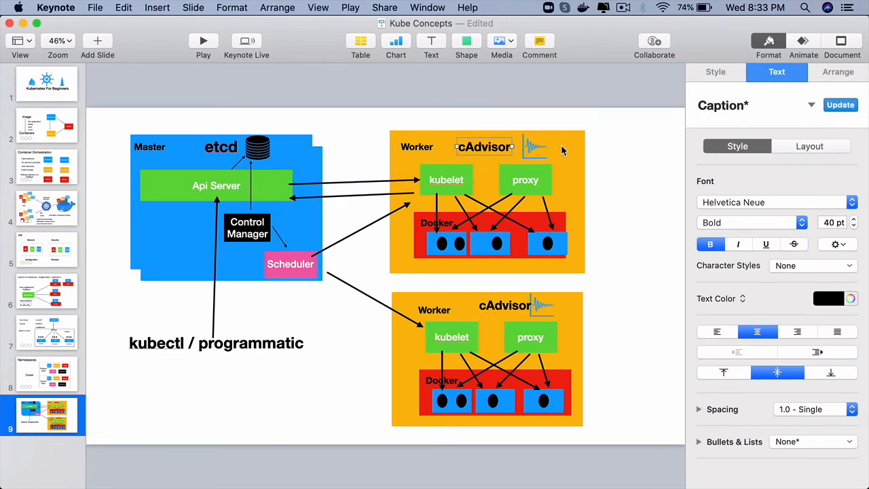
mouse_move(552, 150)
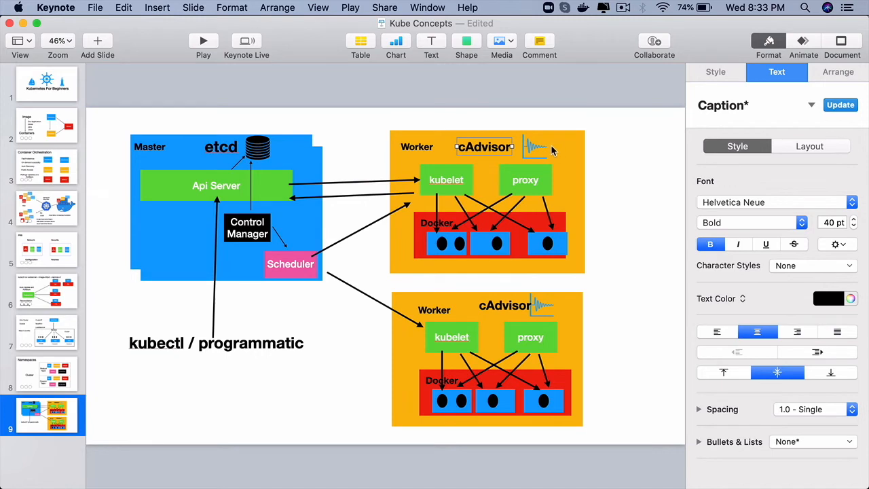
mouse_move(377, 190)
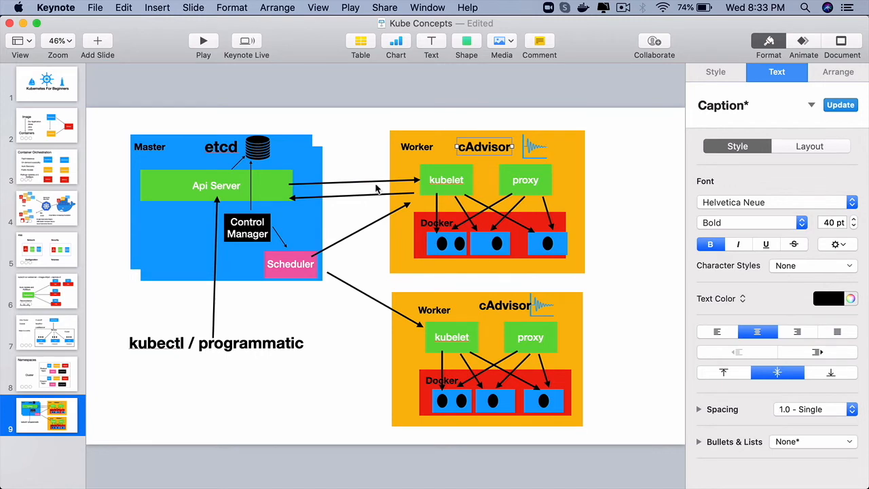
mouse_move(304, 229)
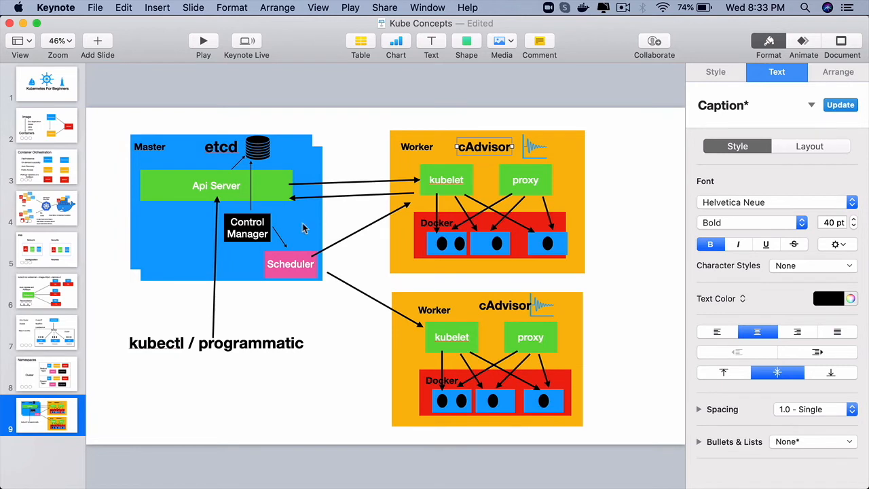
click(290, 264)
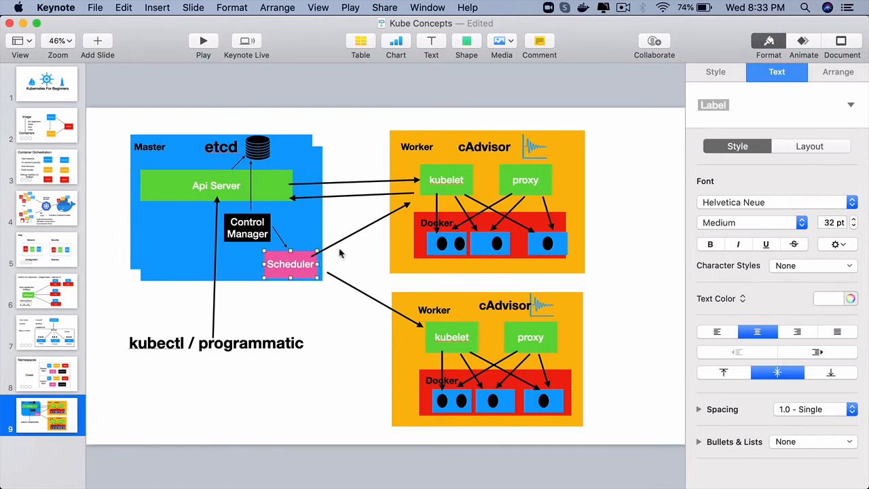
click(369, 136)
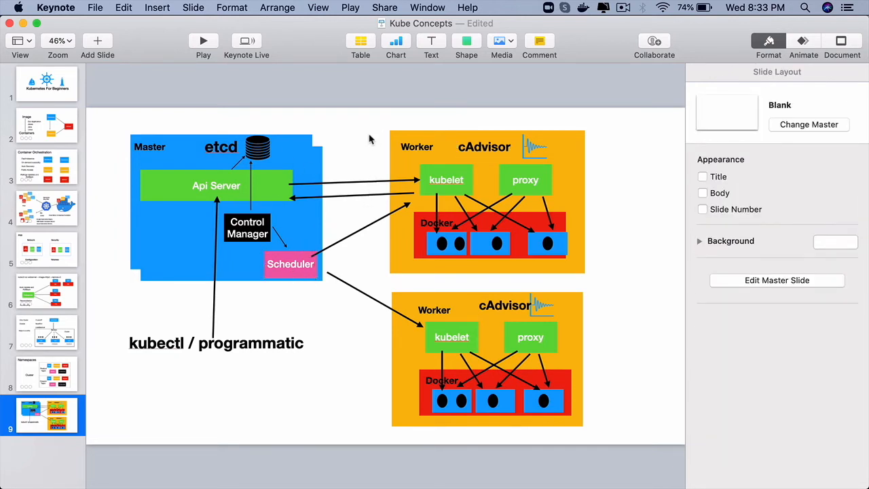
mouse_move(543, 332)
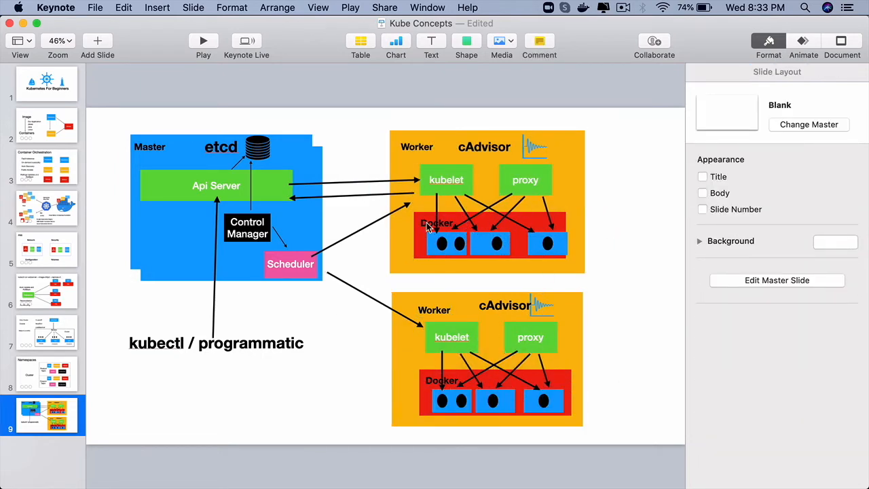
click(436, 222)
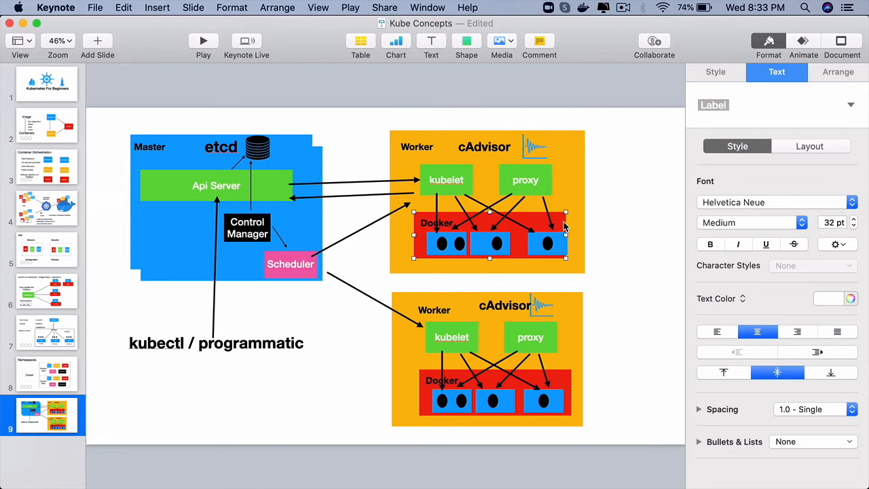
mouse_move(370, 142)
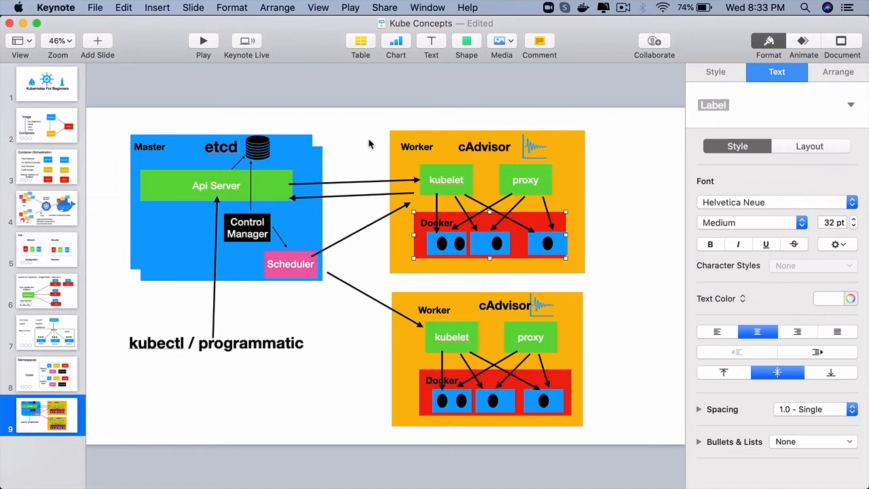
mouse_move(458, 226)
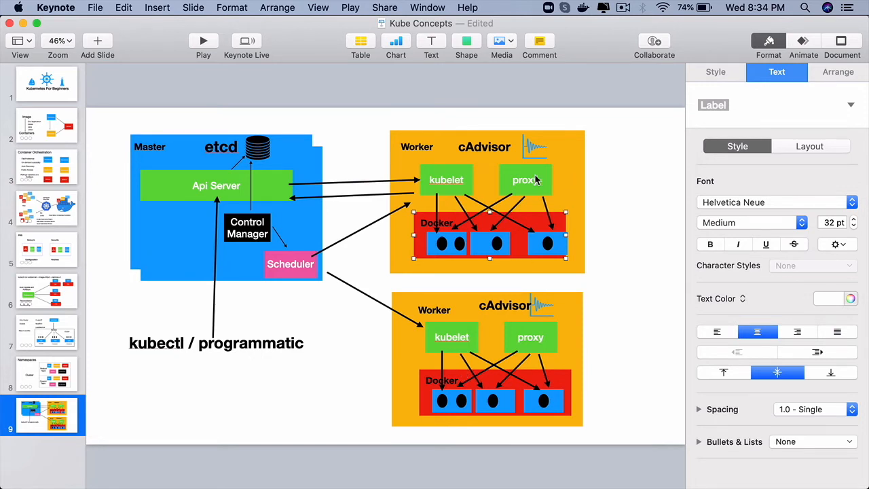
click(525, 180)
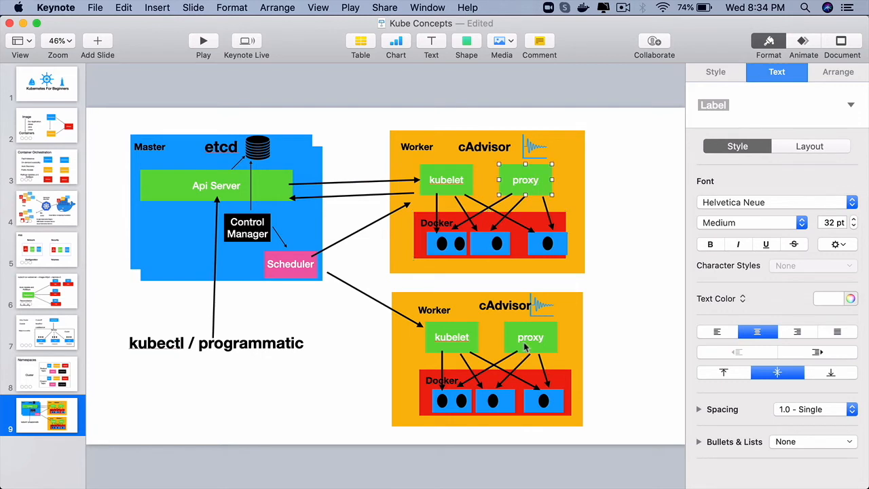
click(530, 337)
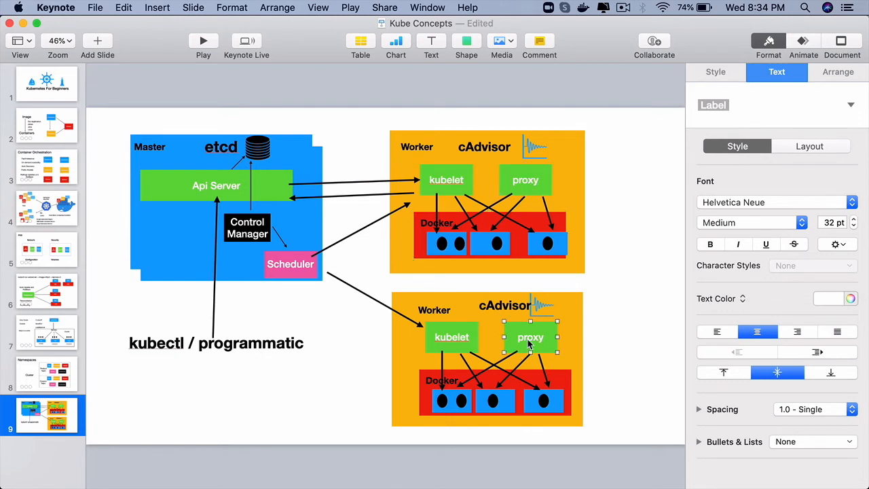
click(525, 180)
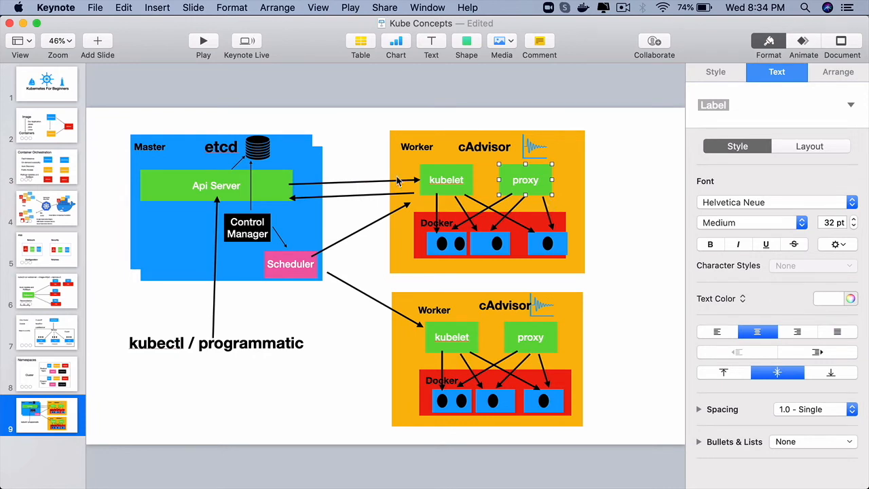
mouse_move(566, 232)
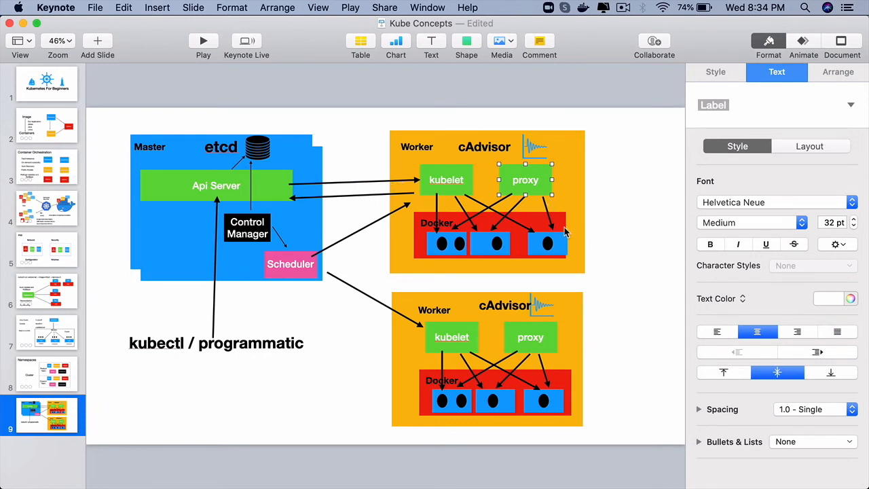
mouse_move(53, 331)
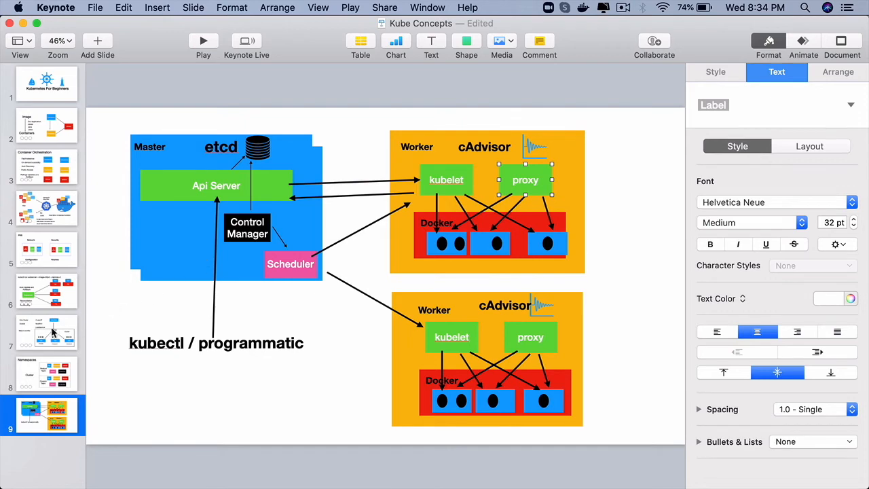
click(46, 332)
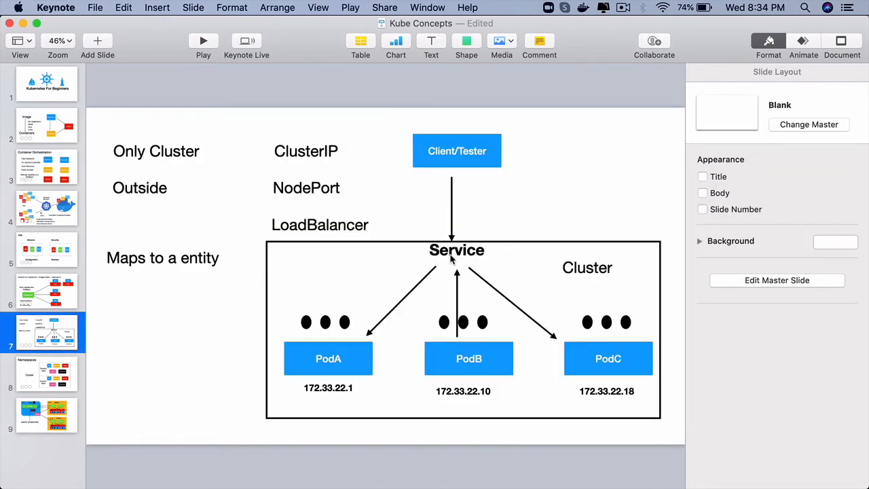
click(456, 250)
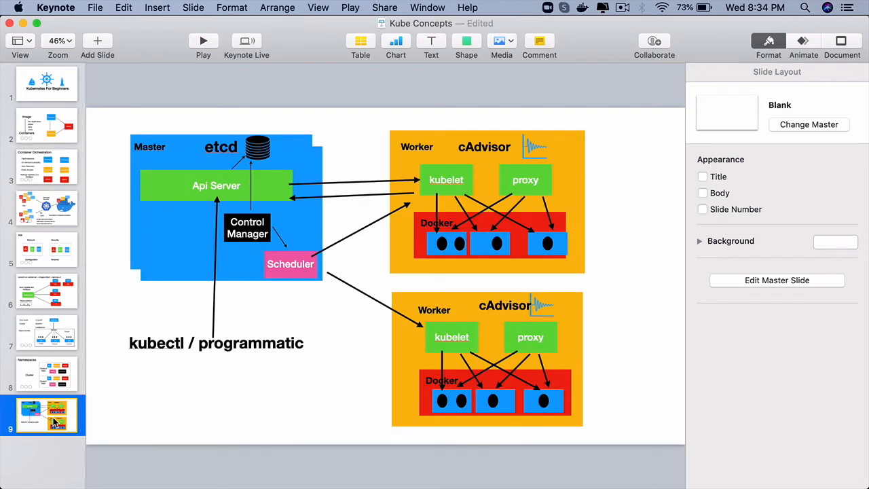
click(524, 179)
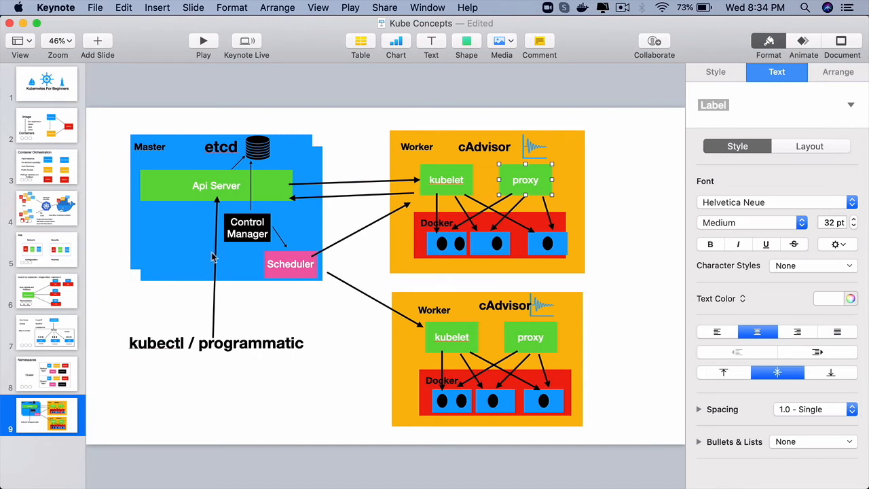
key(cmd+a)
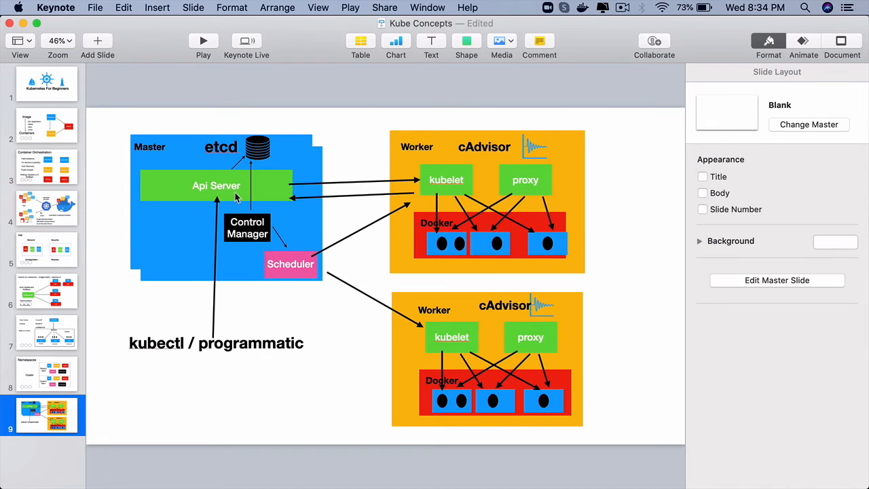
click(220, 147)
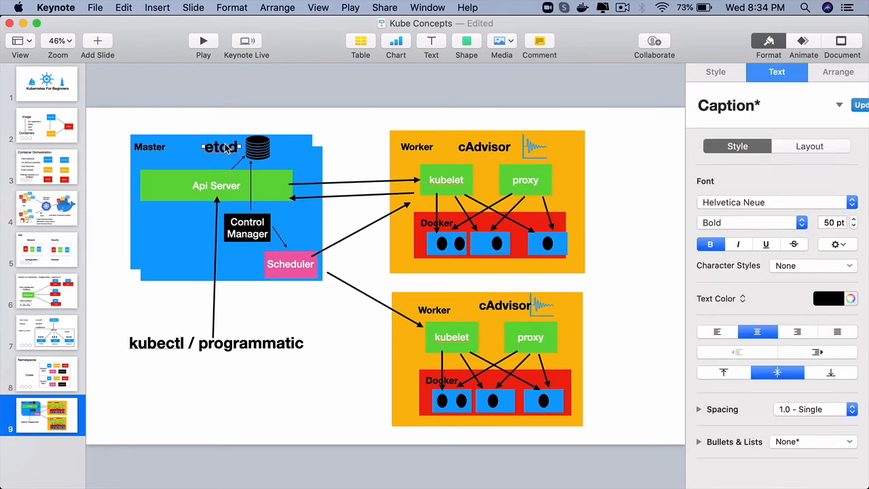
click(291, 264)
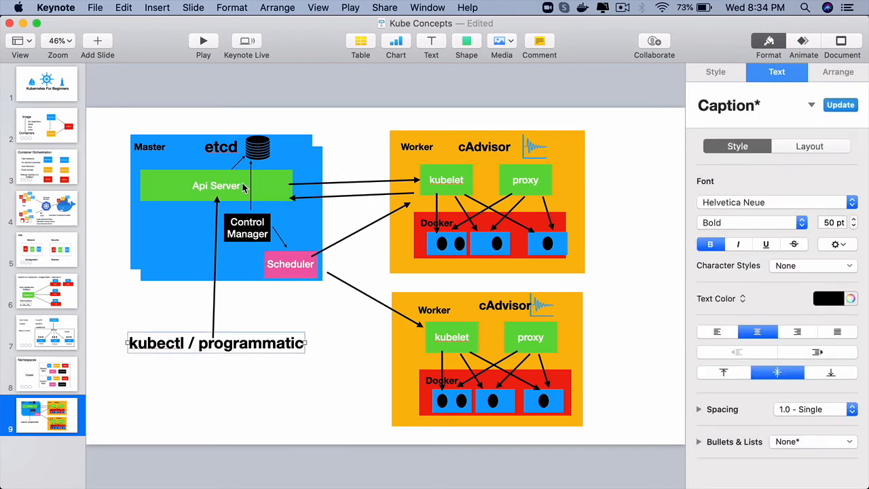
mouse_move(219, 253)
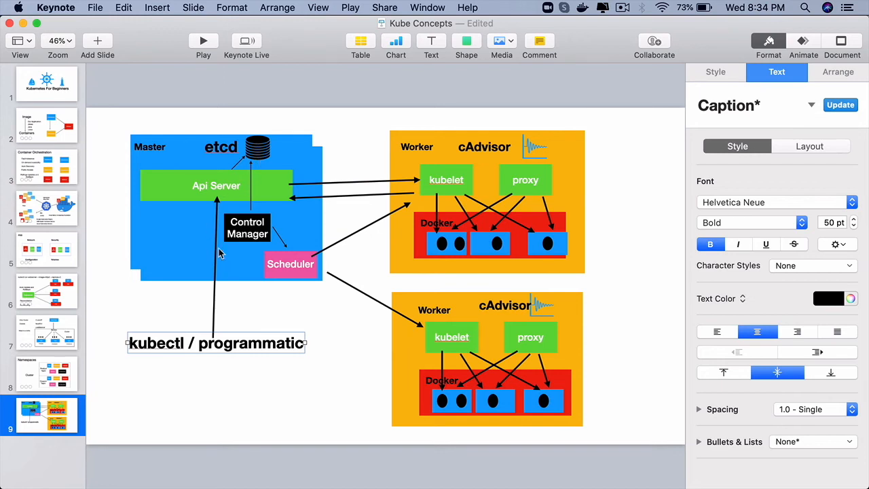
mouse_move(225, 273)
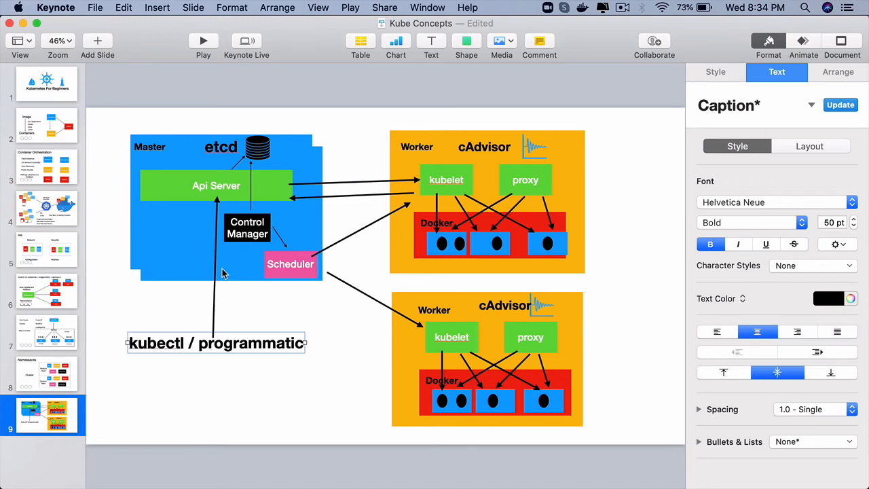
click(257, 147)
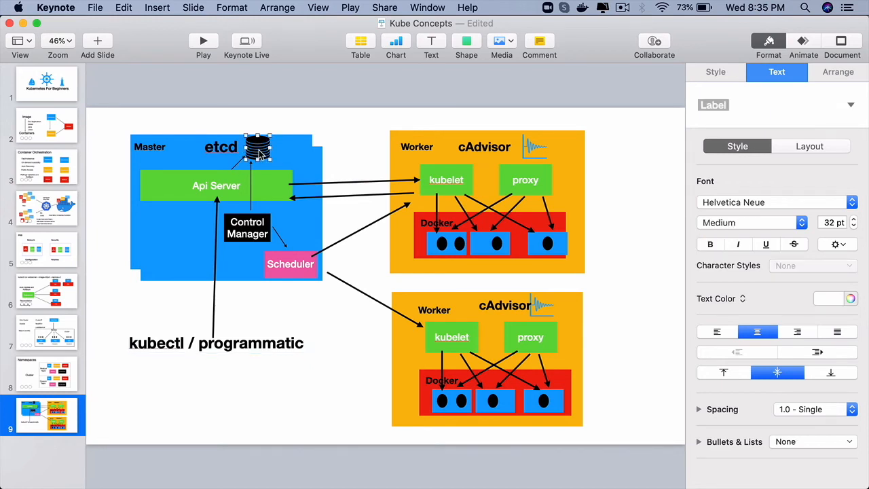
mouse_move(266, 212)
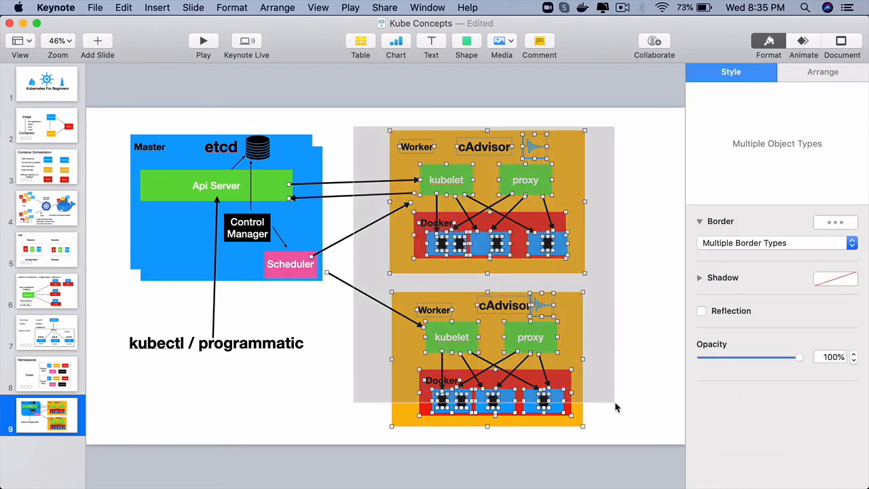
click(359, 123)
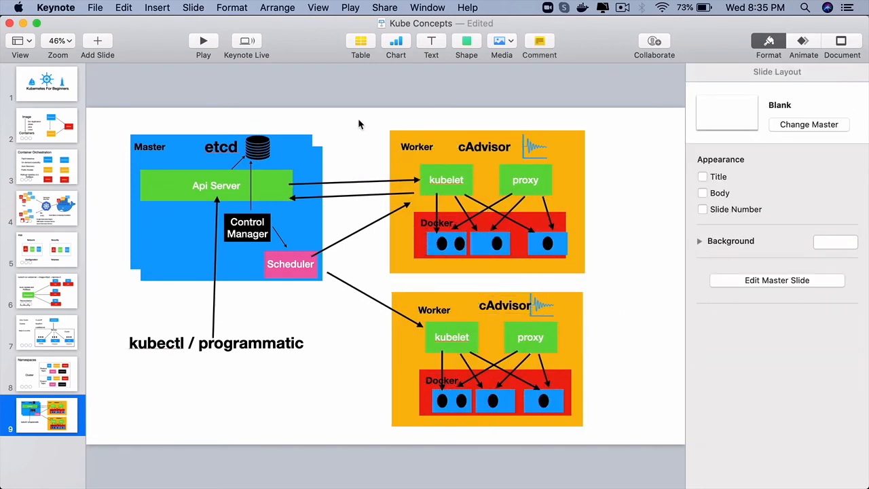
click(290, 264)
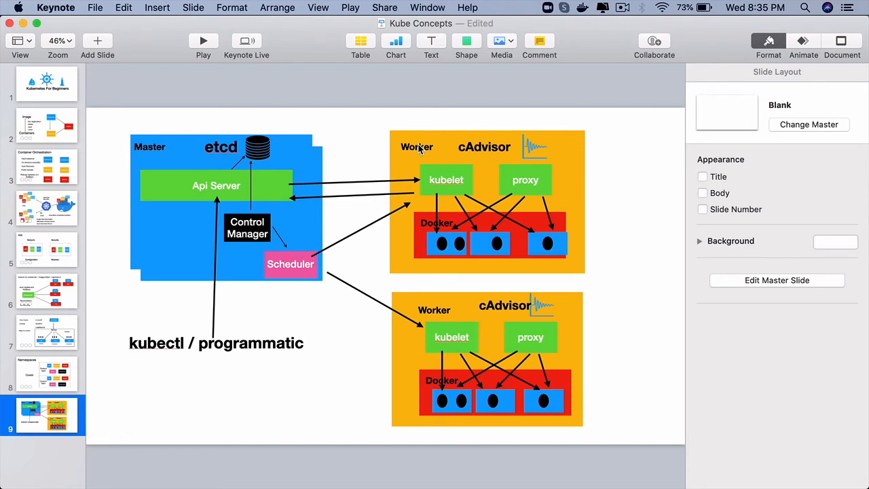
click(416, 147)
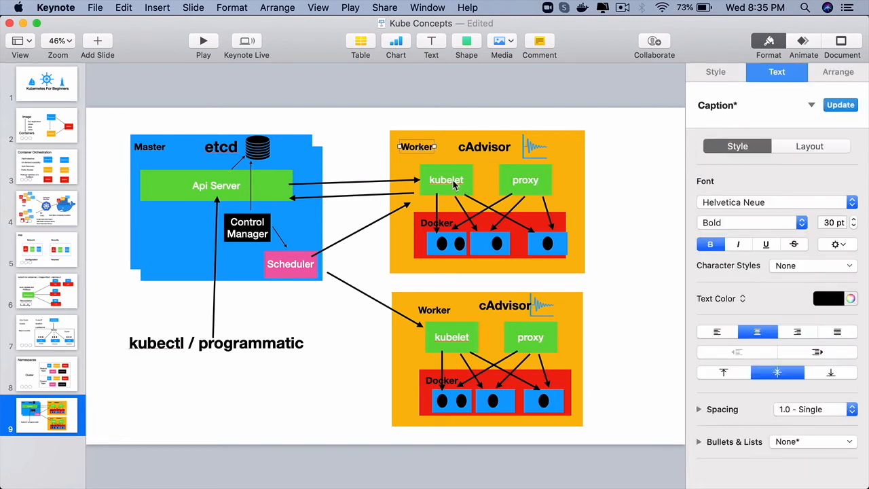
click(446, 180)
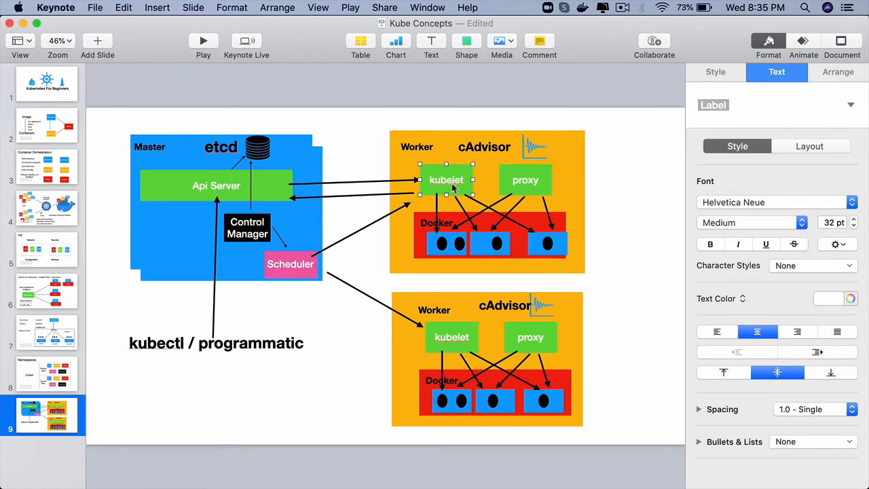
click(216, 186)
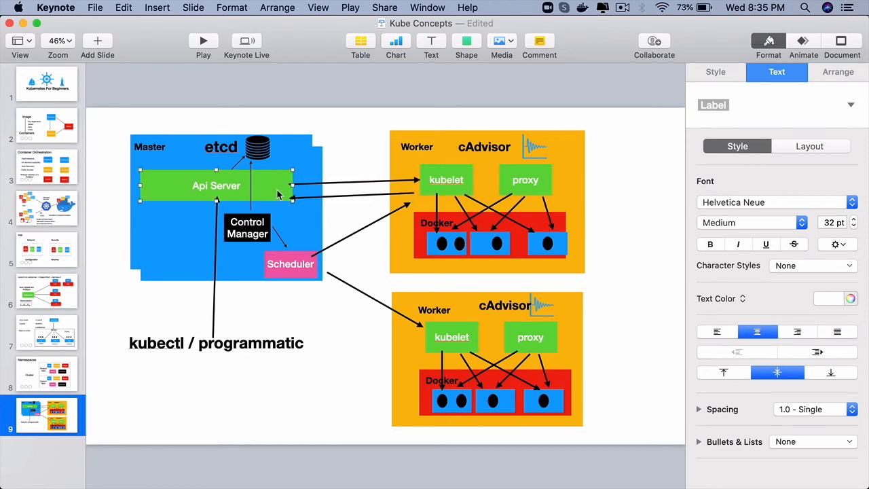
click(446, 180)
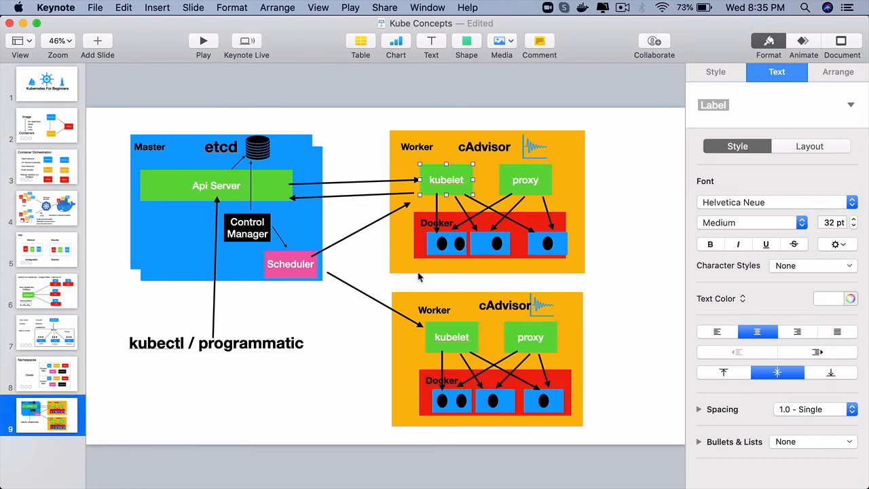
mouse_move(486, 152)
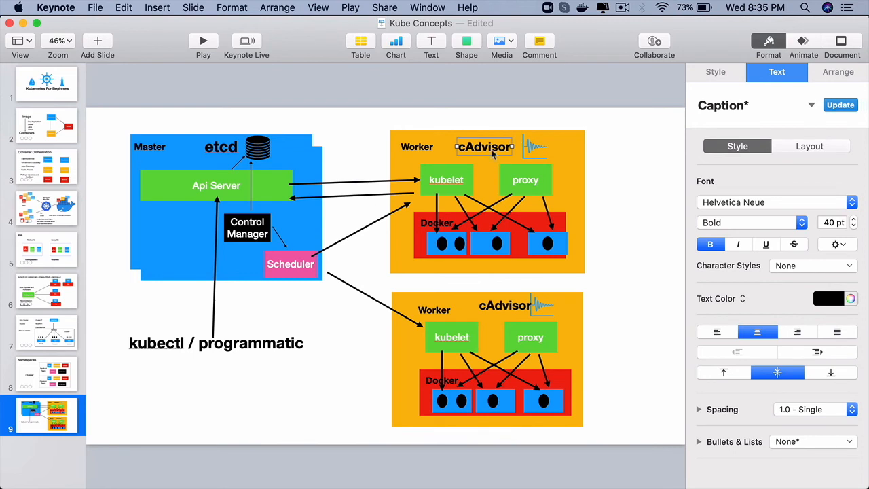
mouse_move(520, 152)
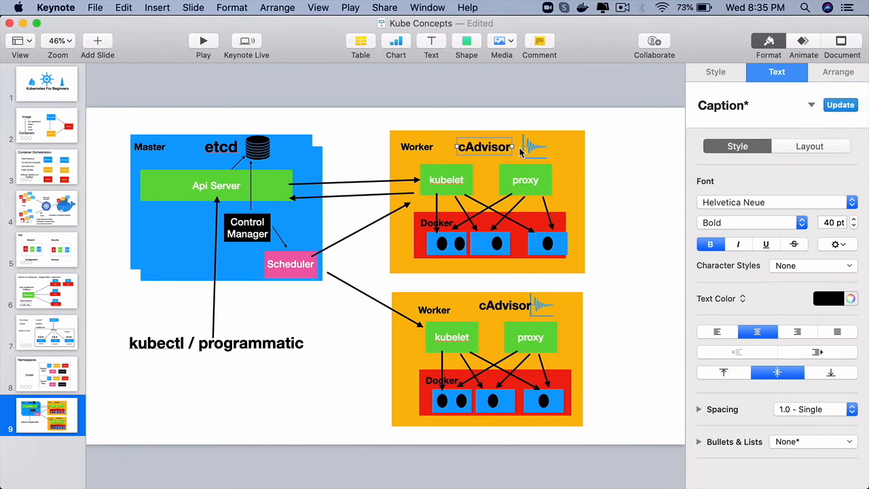
mouse_move(258, 266)
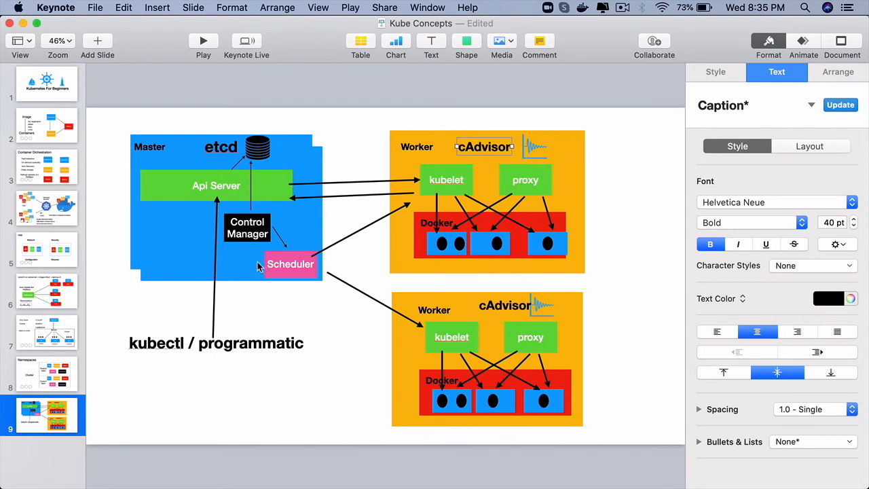
mouse_move(546, 362)
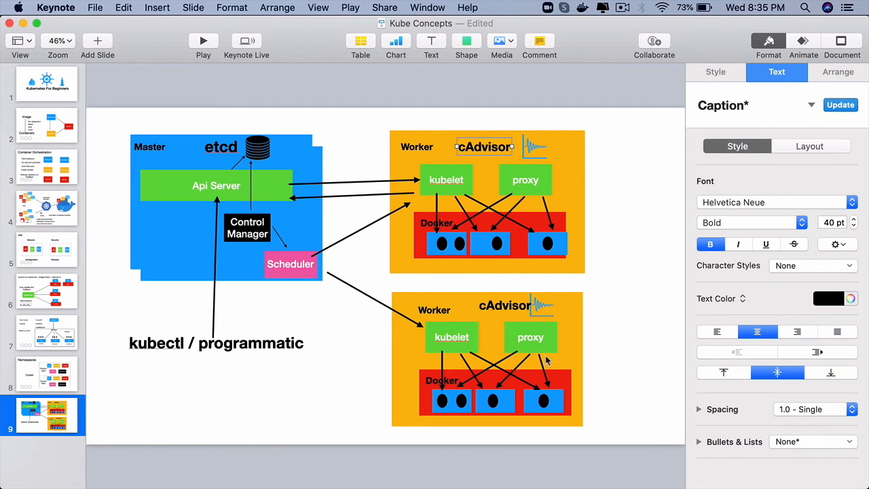
click(530, 337)
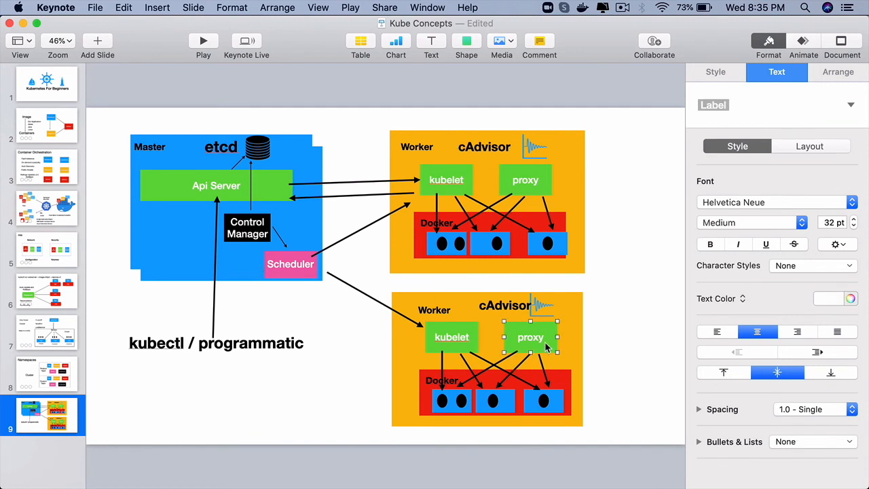
click(638, 367)
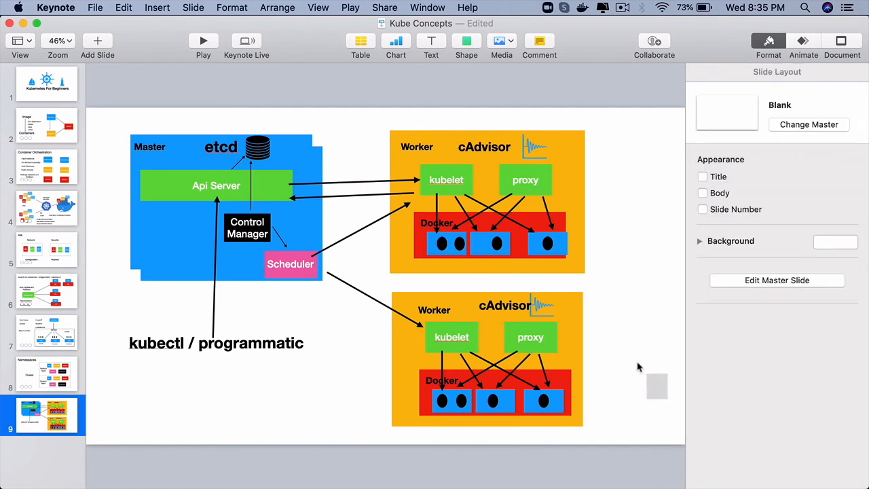
key(cmd+a)
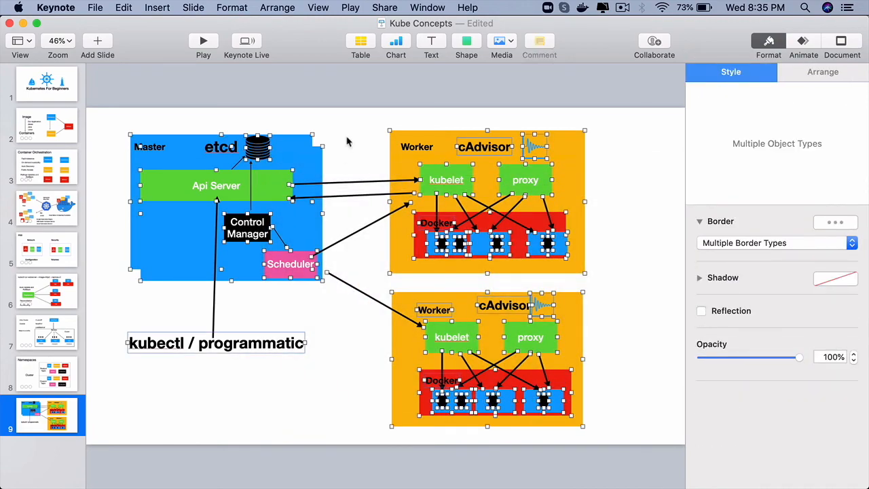